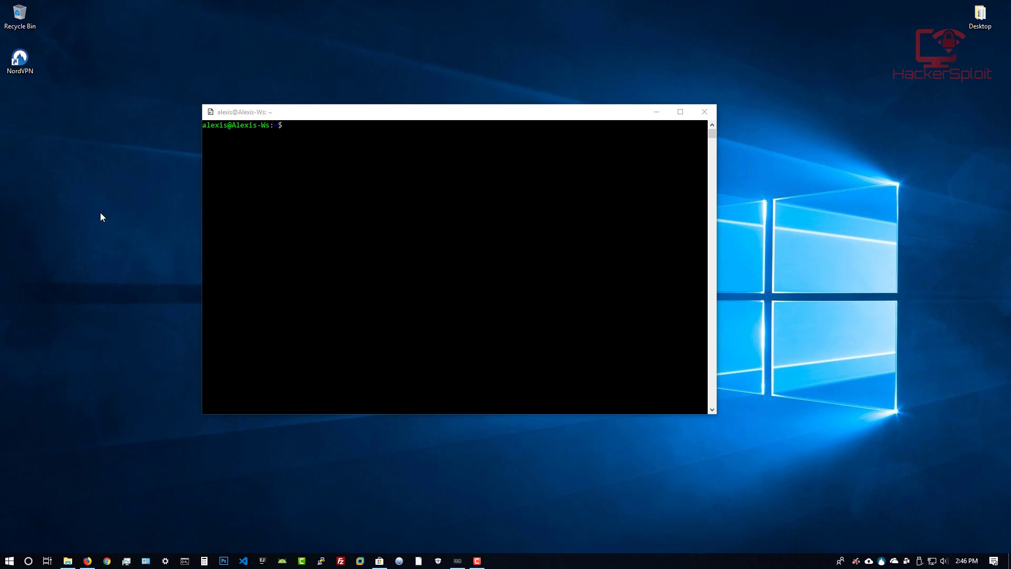
mouse_move(214, 232)
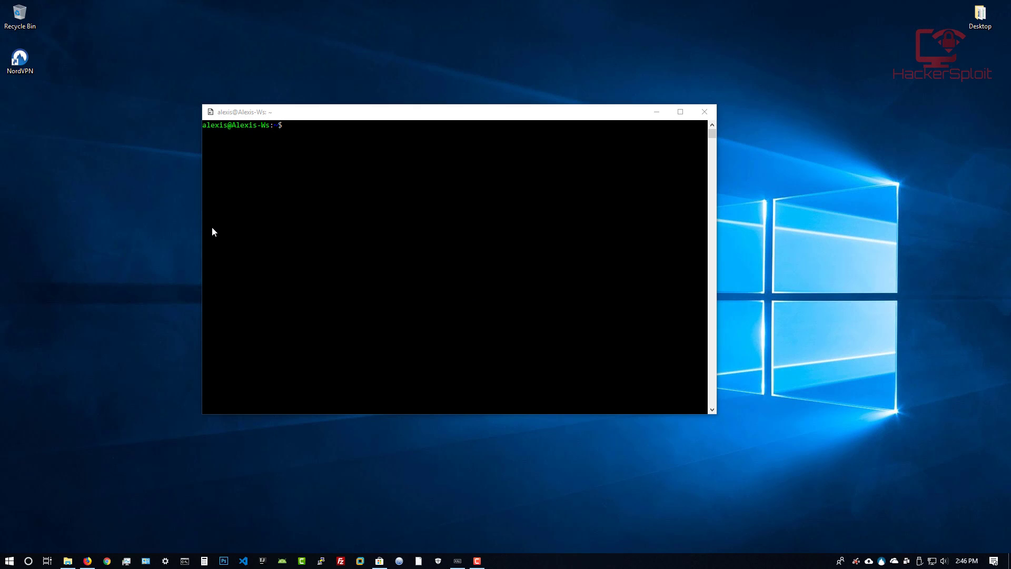
mouse_move(217, 232)
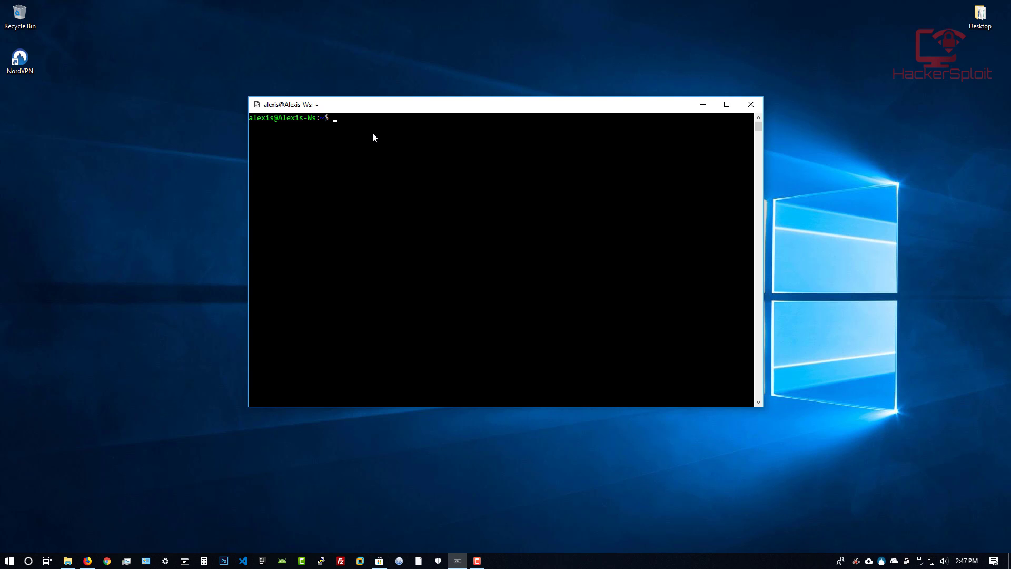
mouse_move(398, 210)
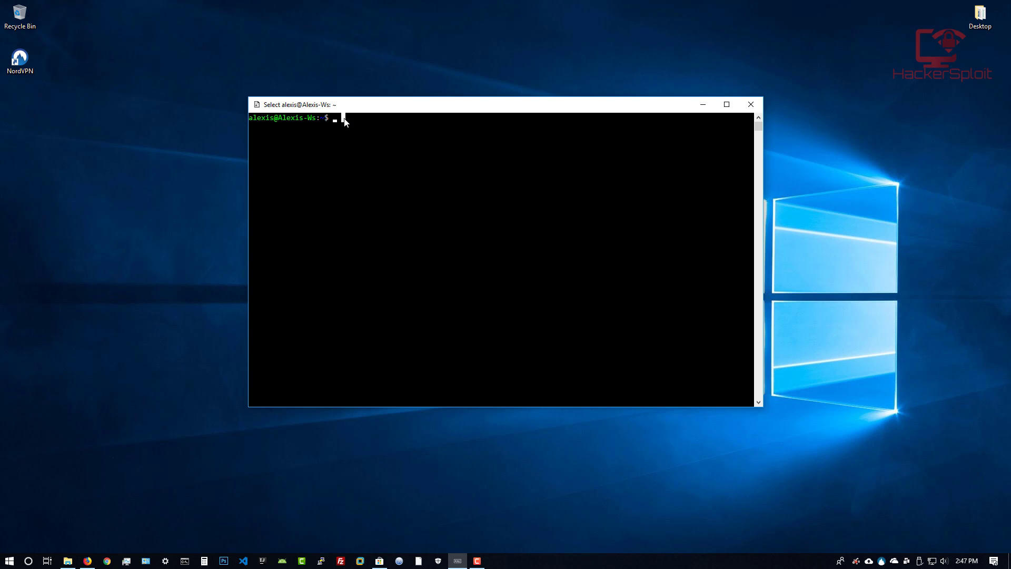
Print the installed release with cat /etc/issue, showing Kali GNU/Linux Rolling
text(cat /etc/issue)
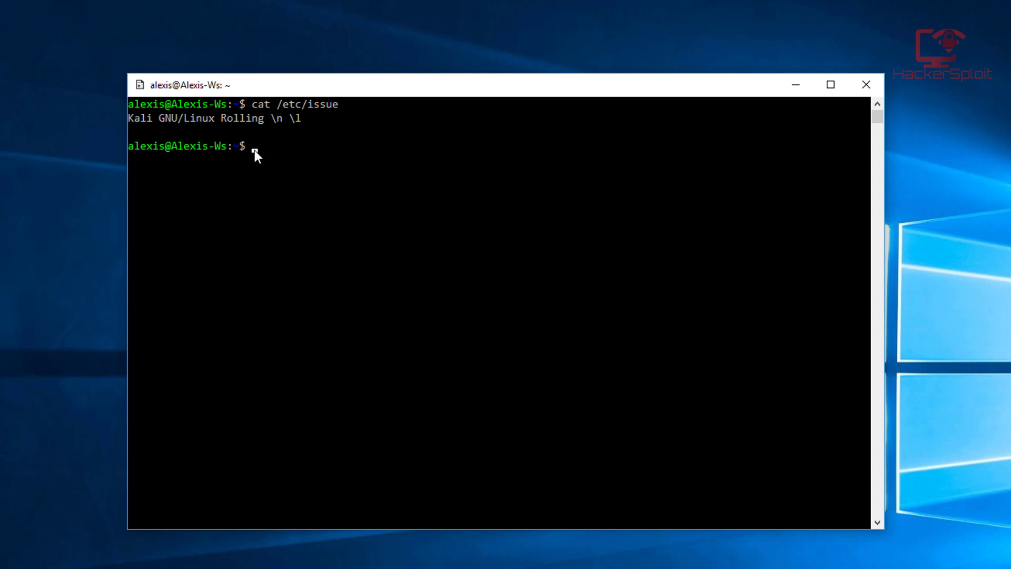
mouse_move(248, 134)
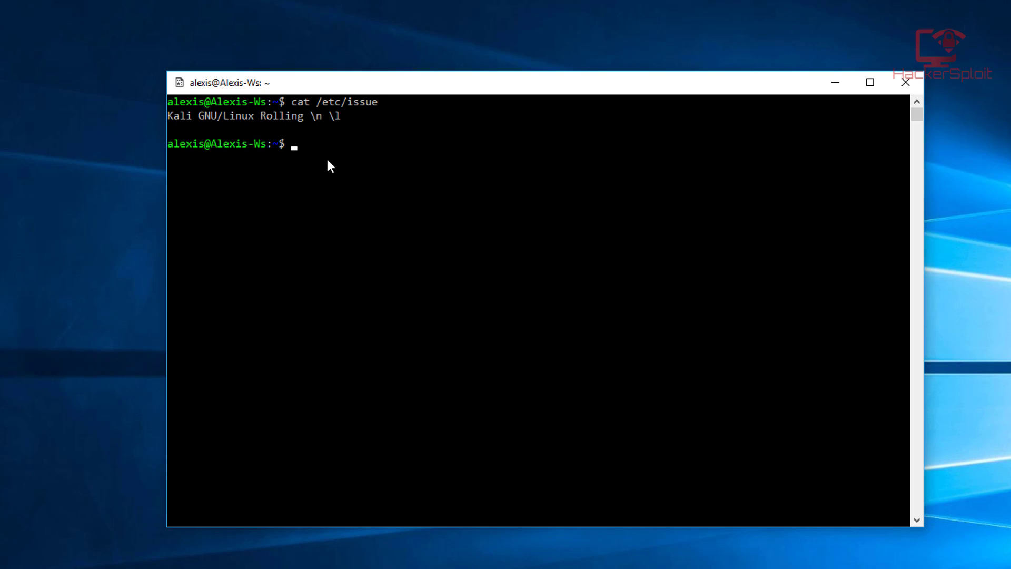
mouse_move(501, 359)
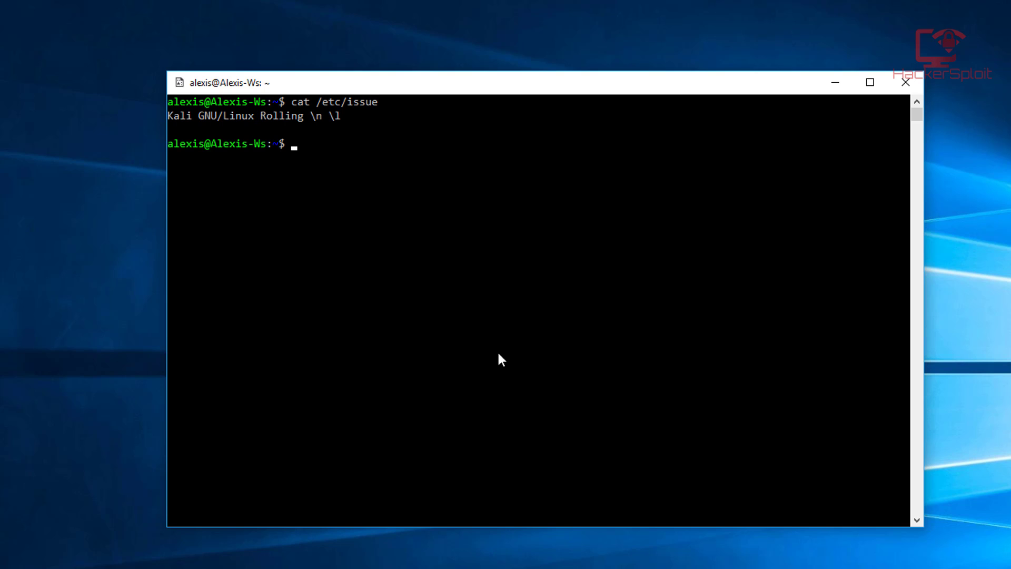
mouse_move(509, 356)
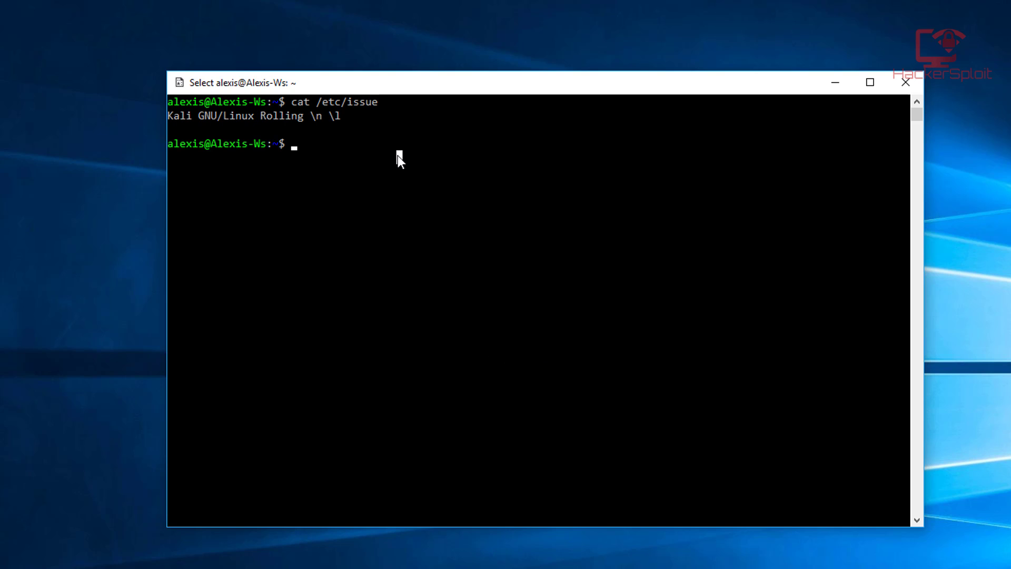
List the home folder contents and clear the terminal
text(ls)
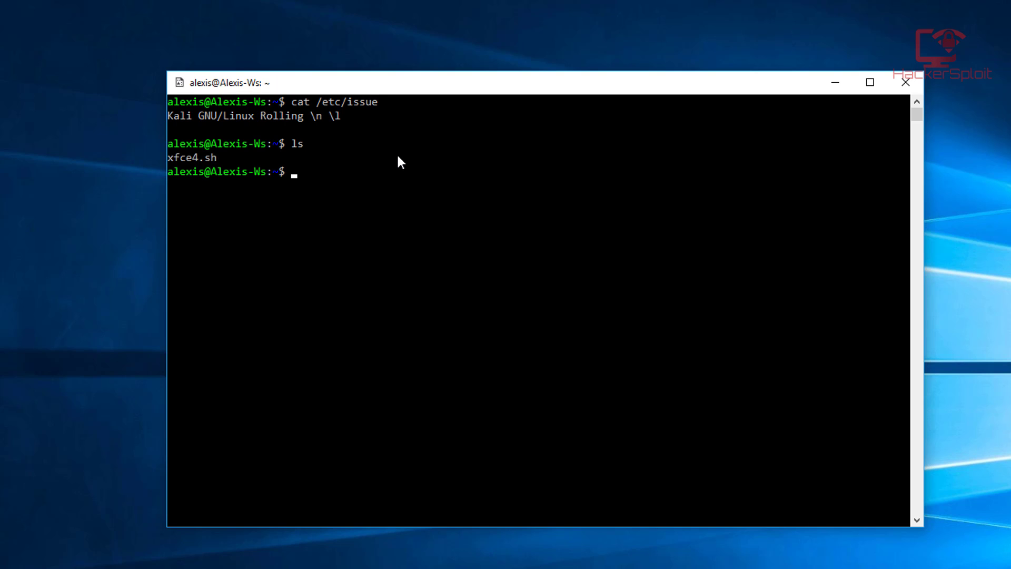
text(clea)
text(wh)
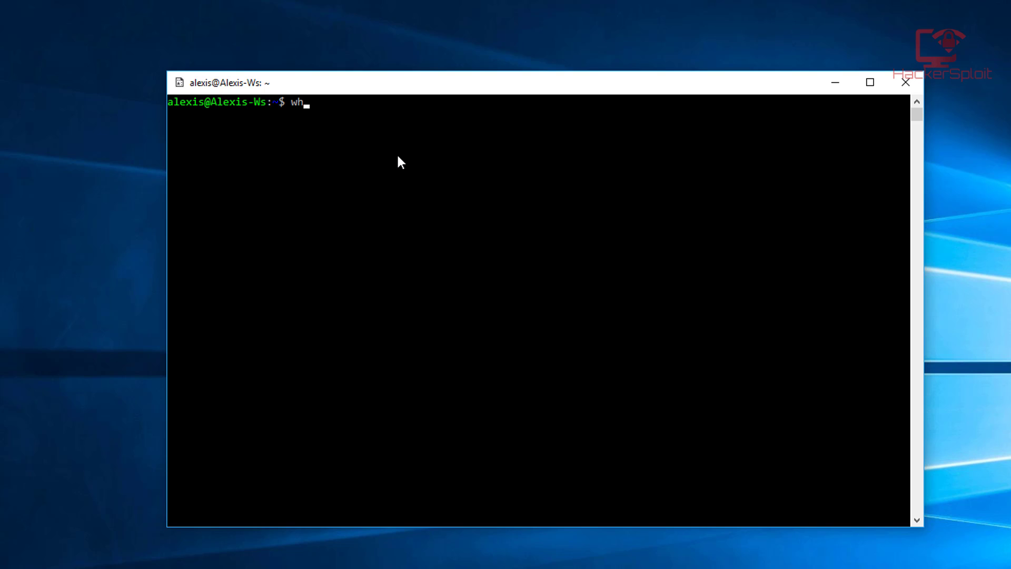
text(get)
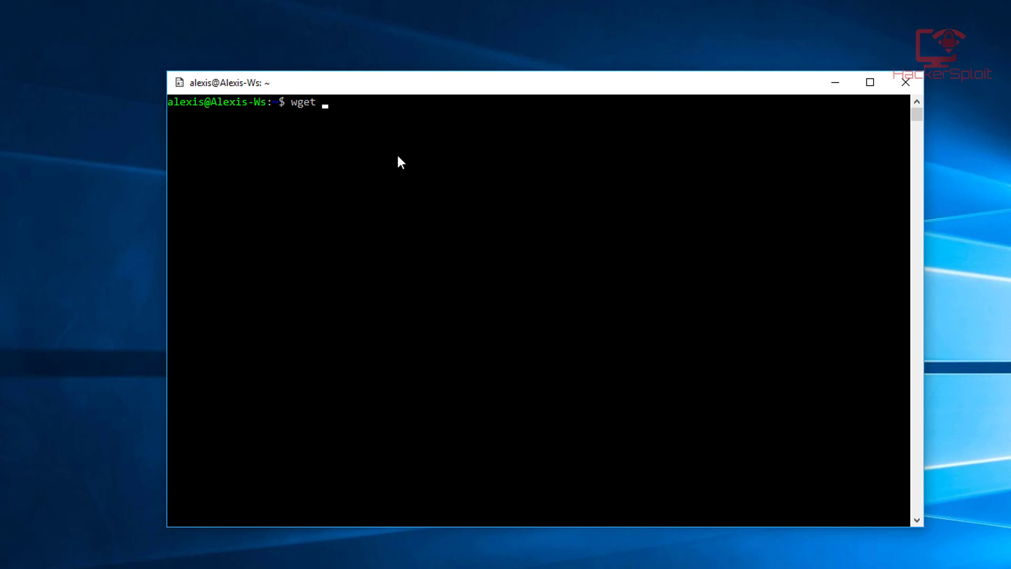
text(htt)
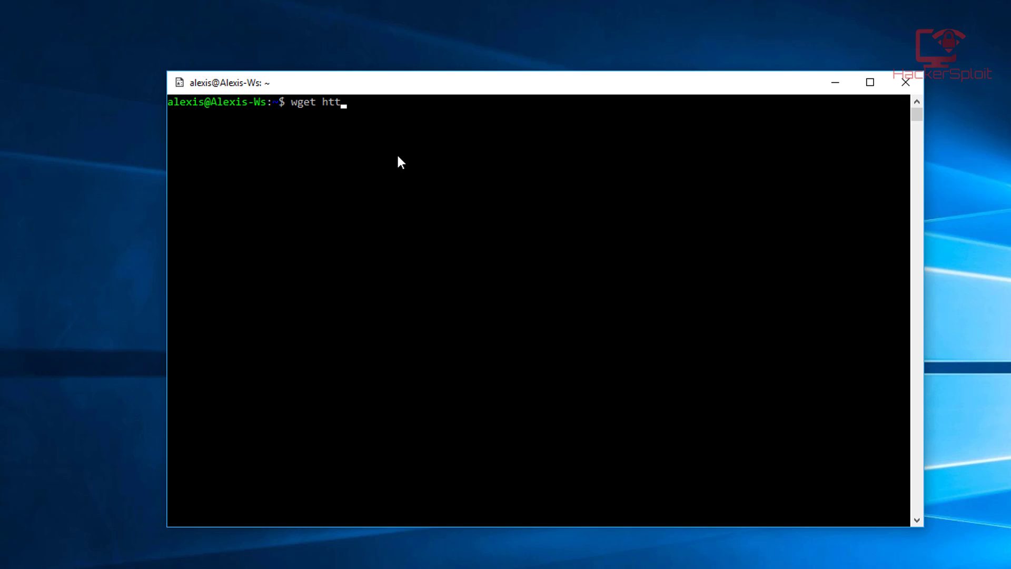
text(ps://)
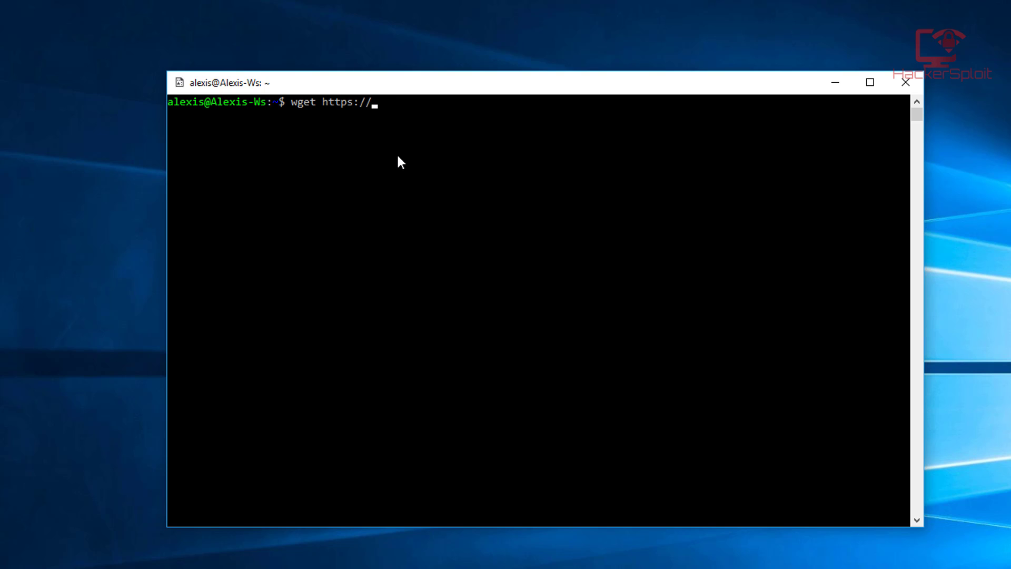
text(kali.sh)
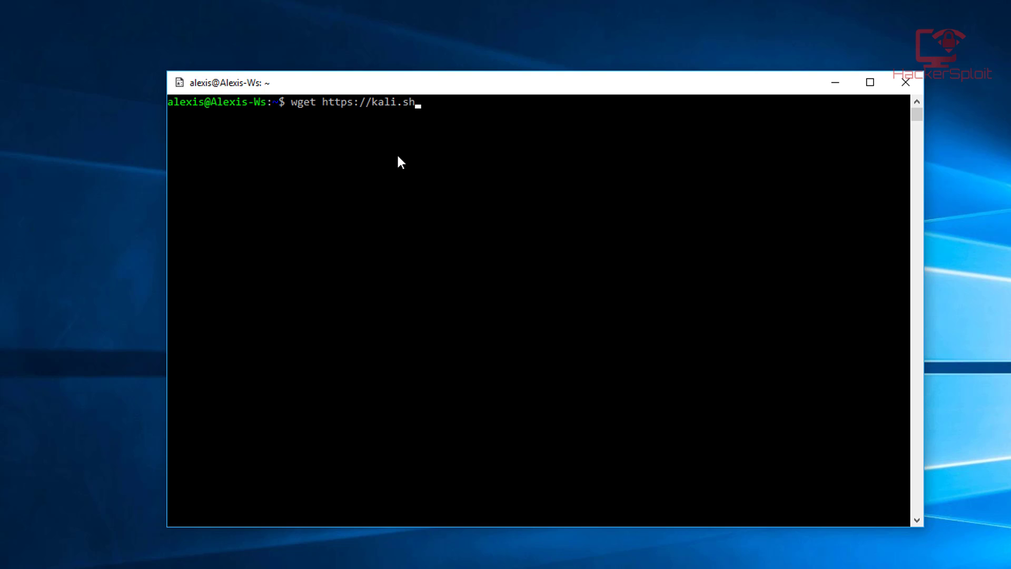
text(/xf)
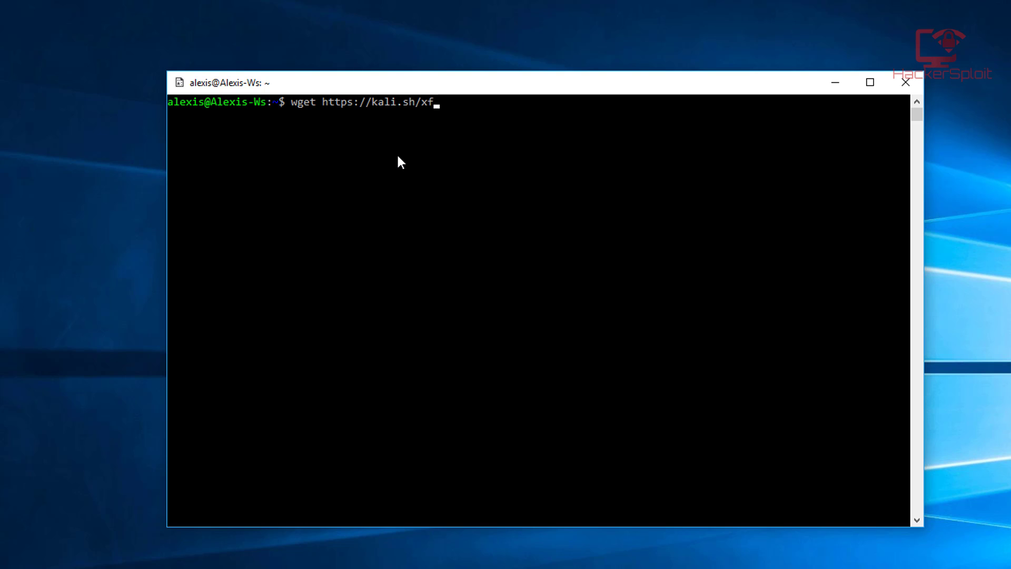
text(ce4)
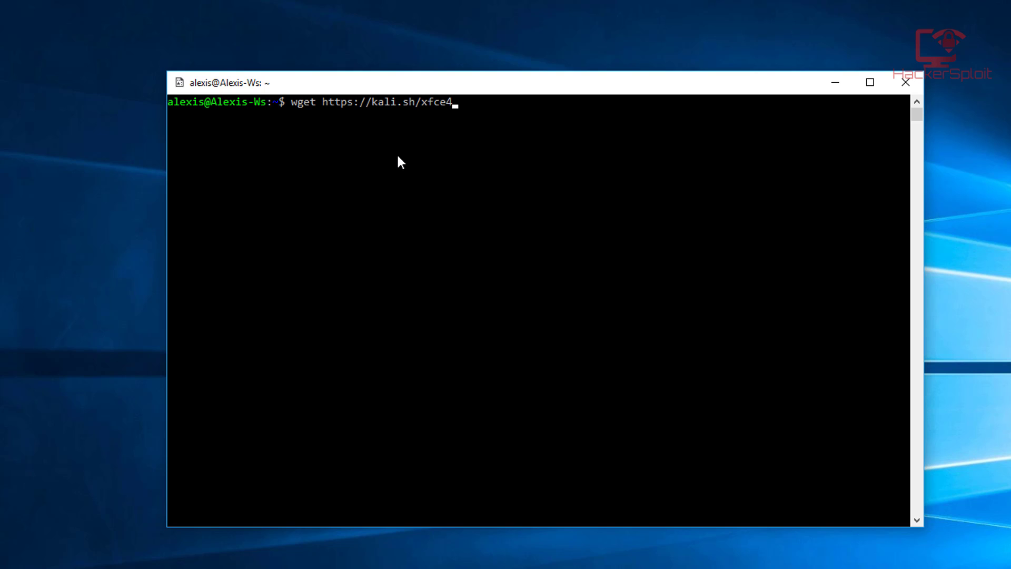
text(.sh)
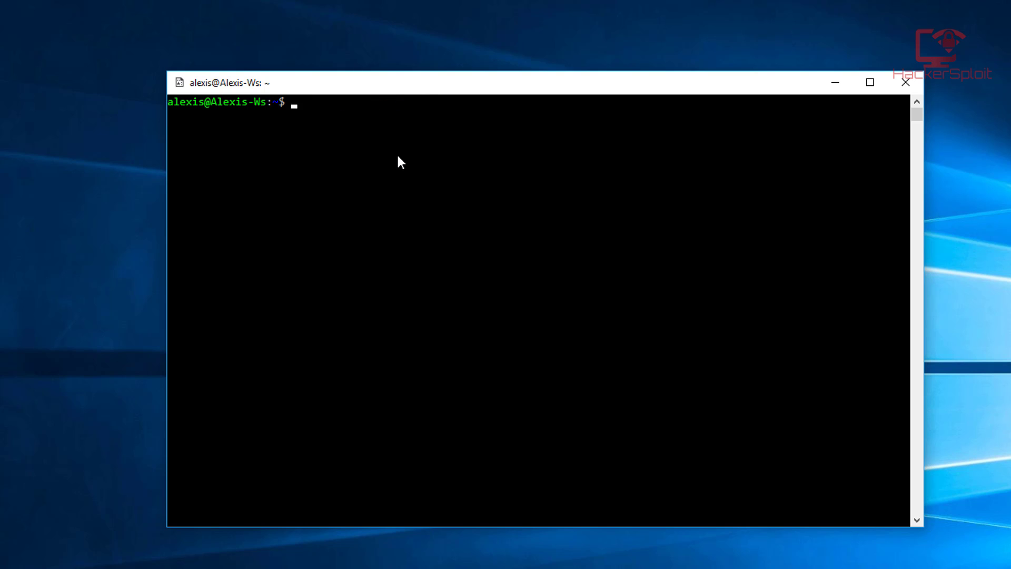
Make xfce4.sh executable with chmod +x and list the folder to confirm
text(ls)
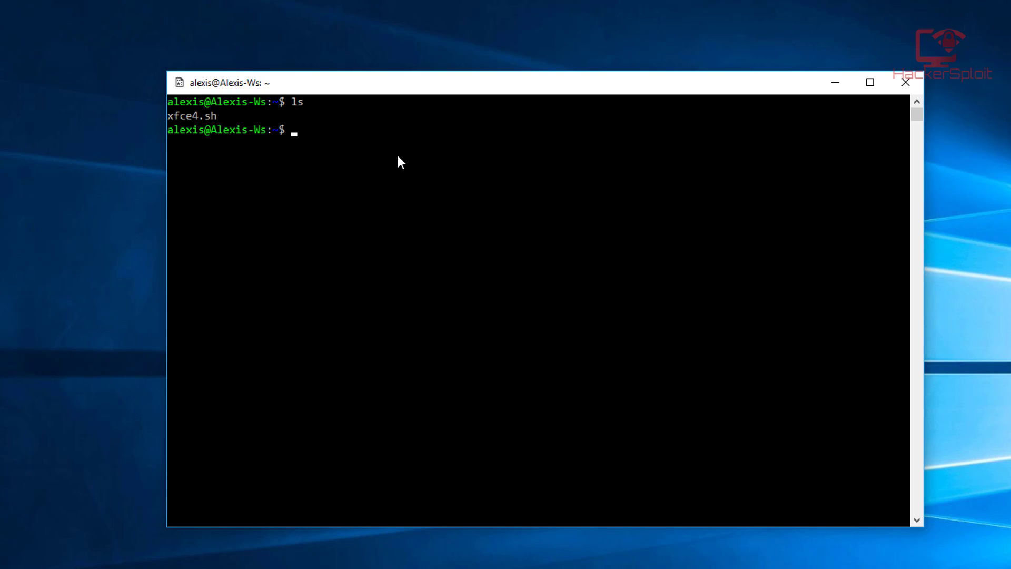
text(chmod)
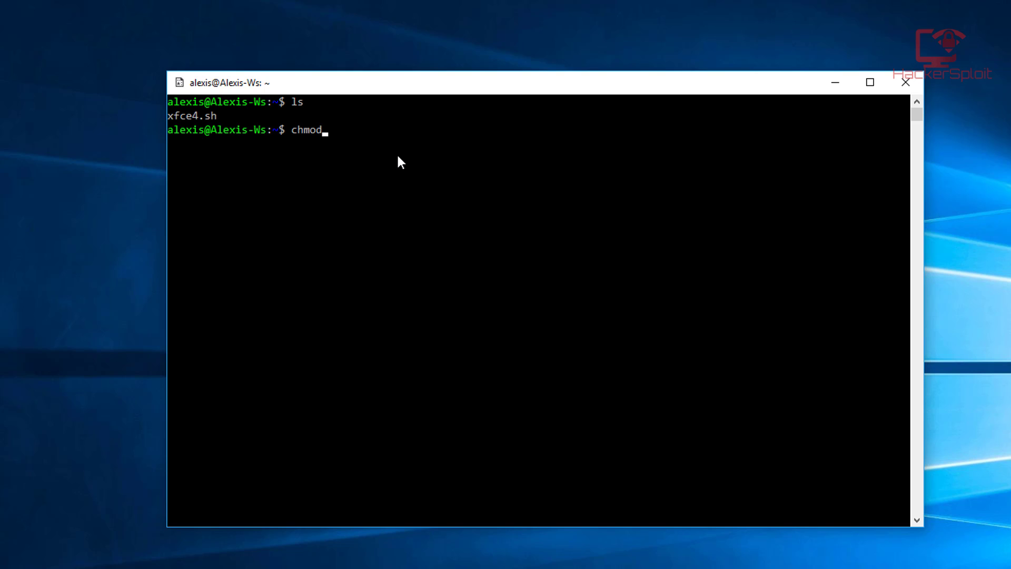
text(+x xfce4.sh)
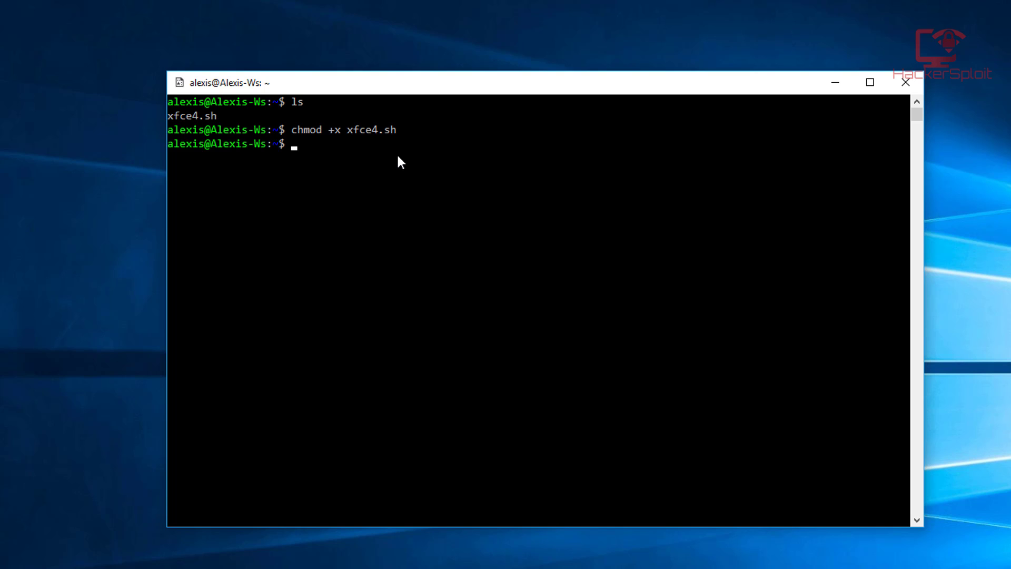
text(ls)
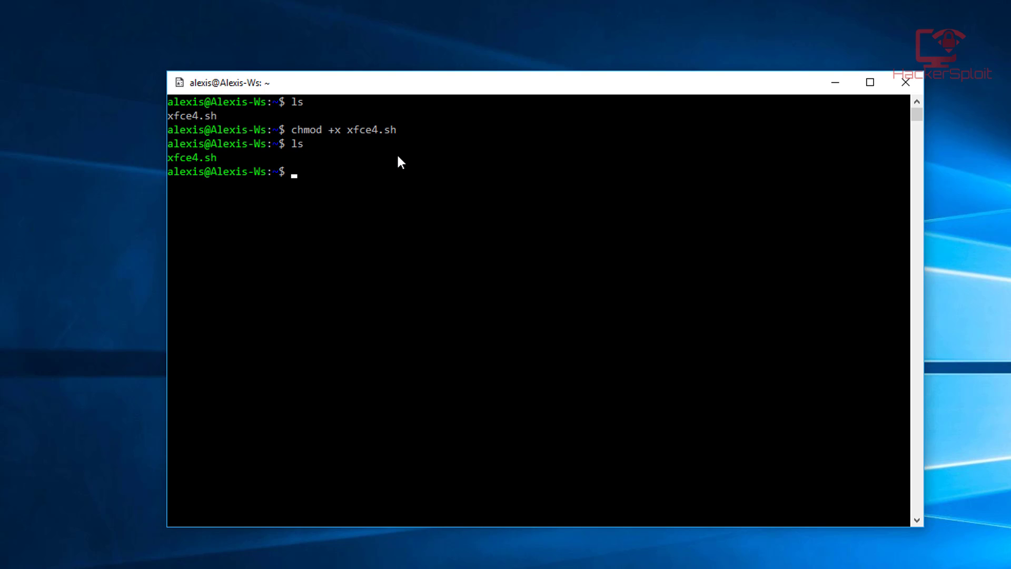
Run sudo ./xfce4.sh to install XFCE and XRDP on port 3390
text(s)
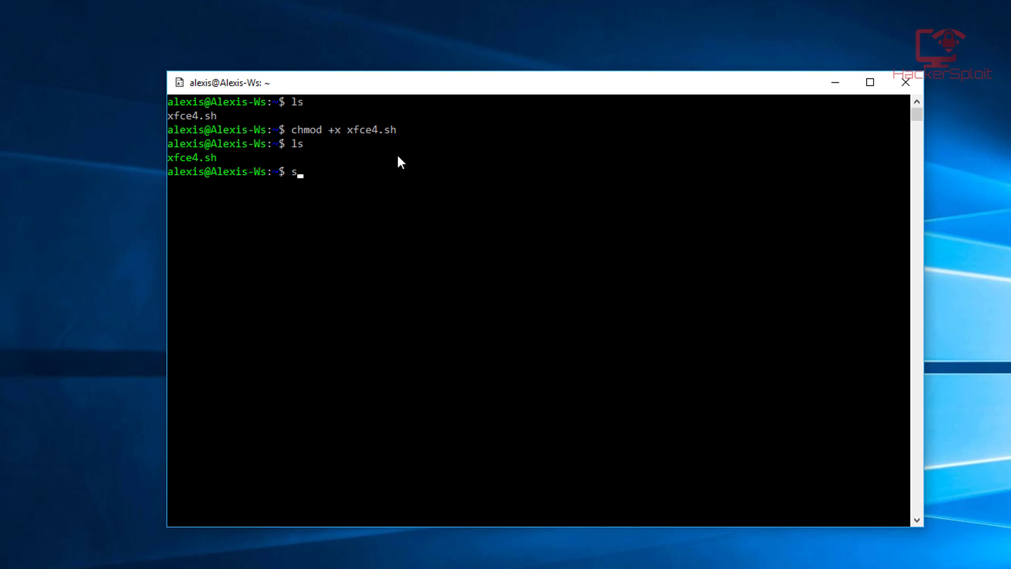
text(udo ./)
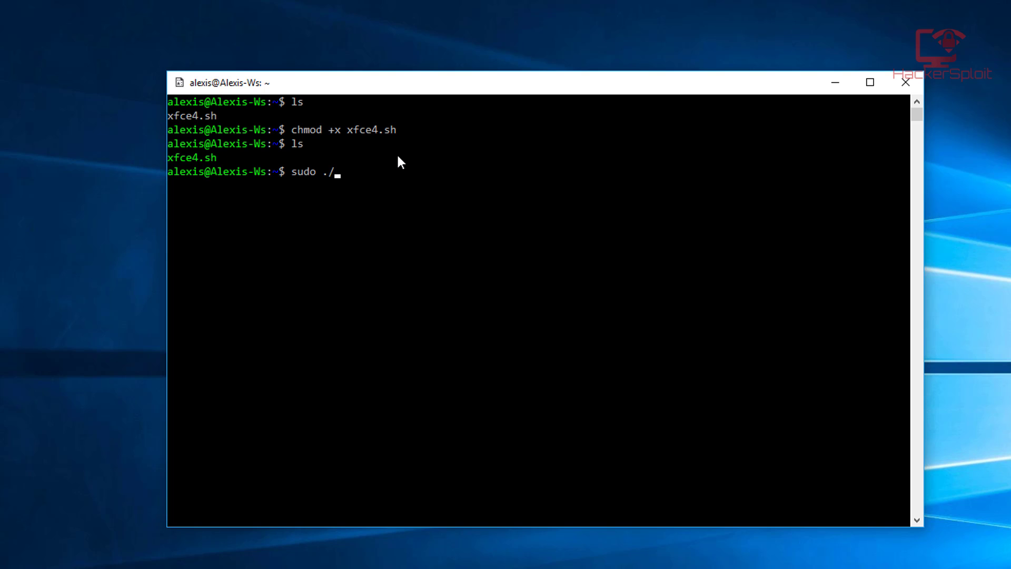
text(xfce4.sh)
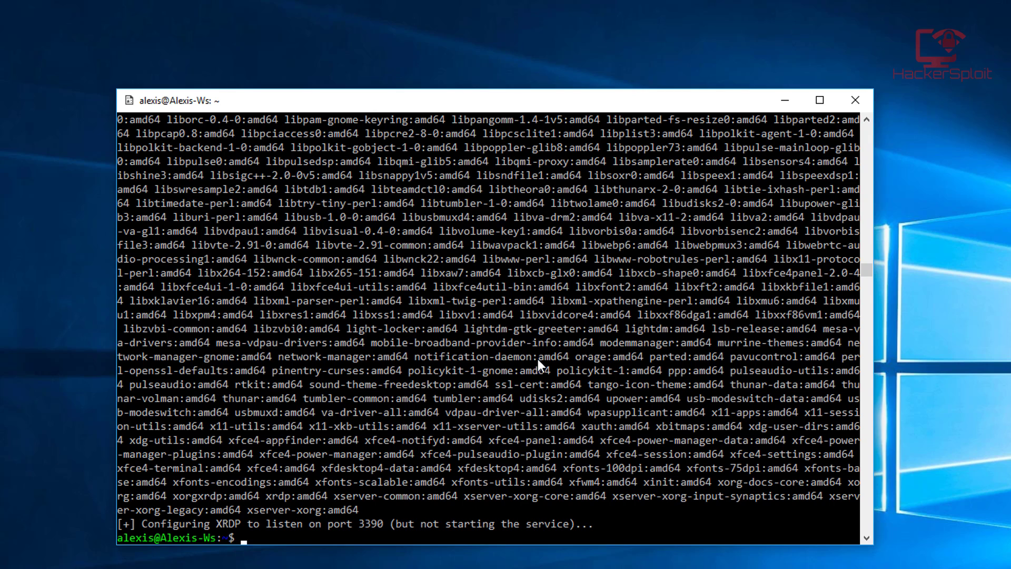
mouse_move(548, 383)
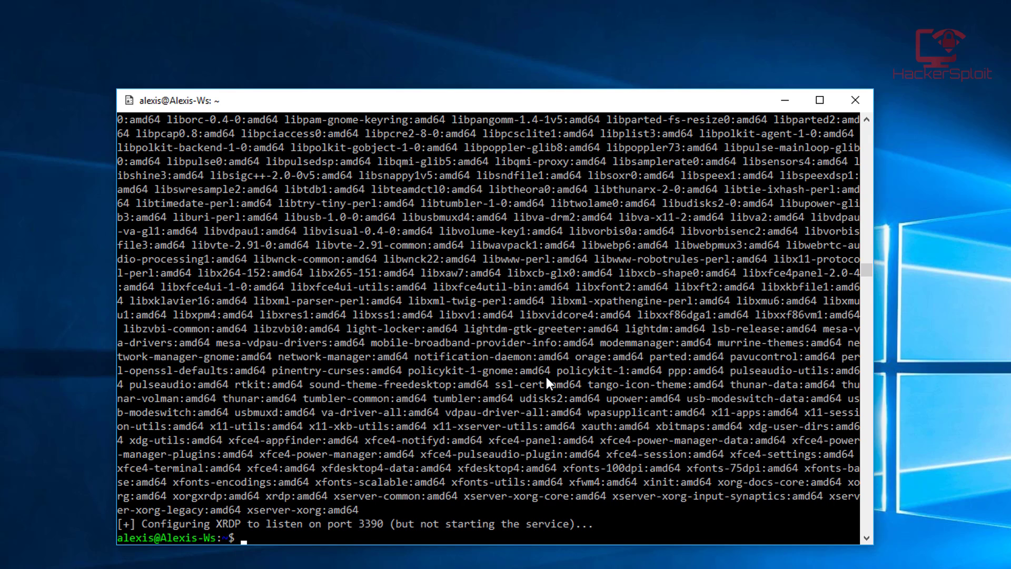
mouse_move(260, 499)
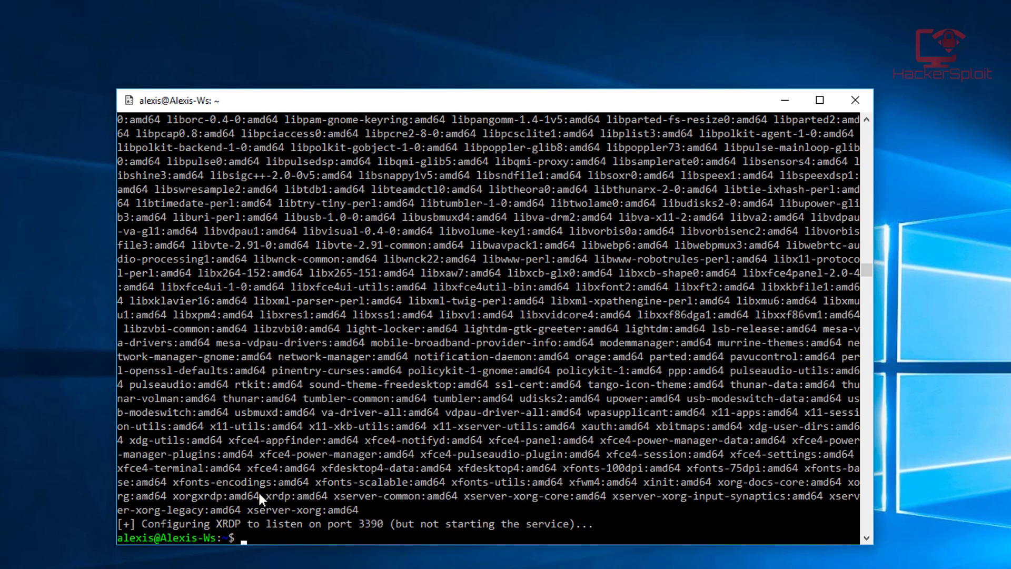
mouse_move(271, 547)
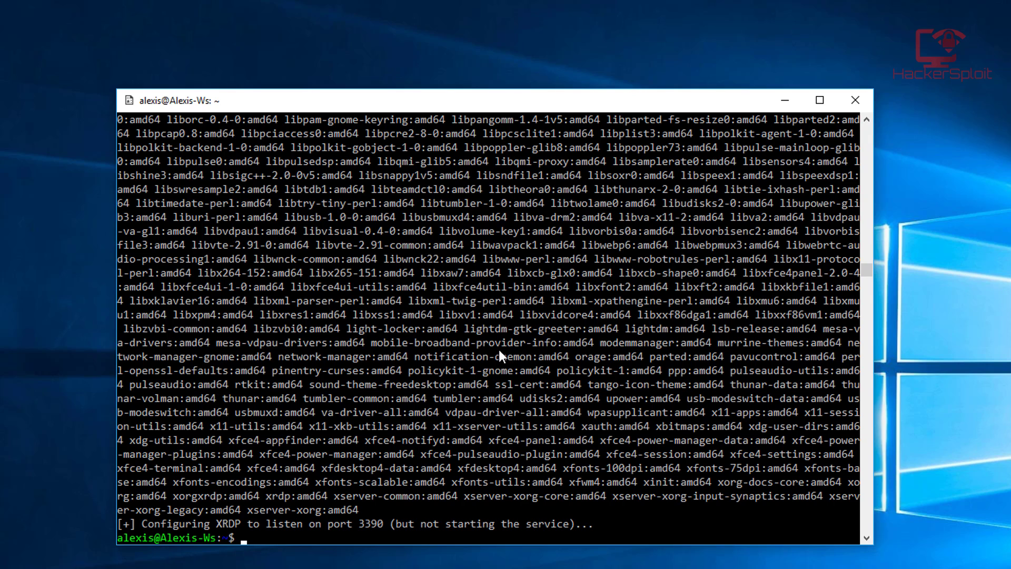
mouse_move(531, 352)
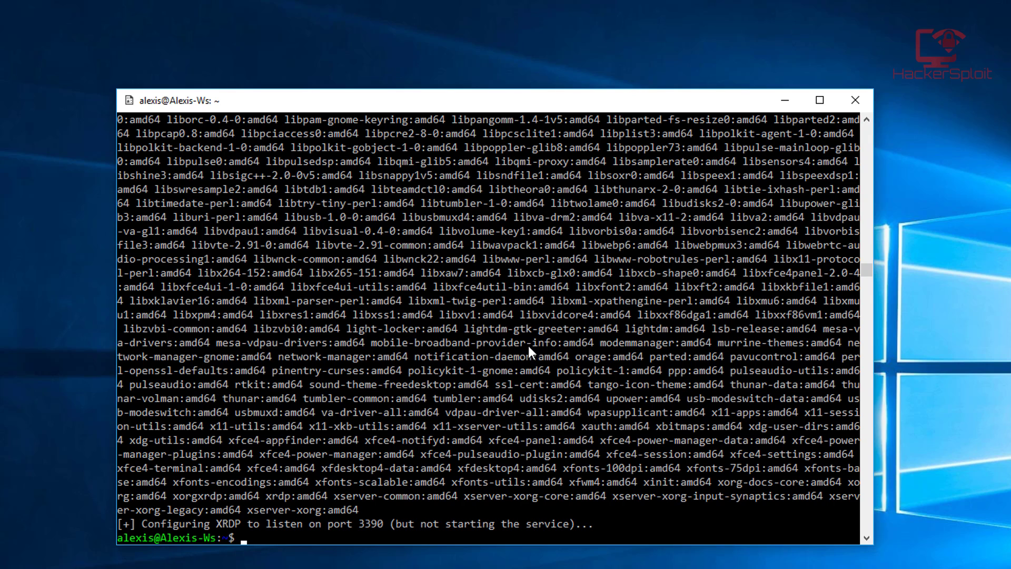
click(305, 540)
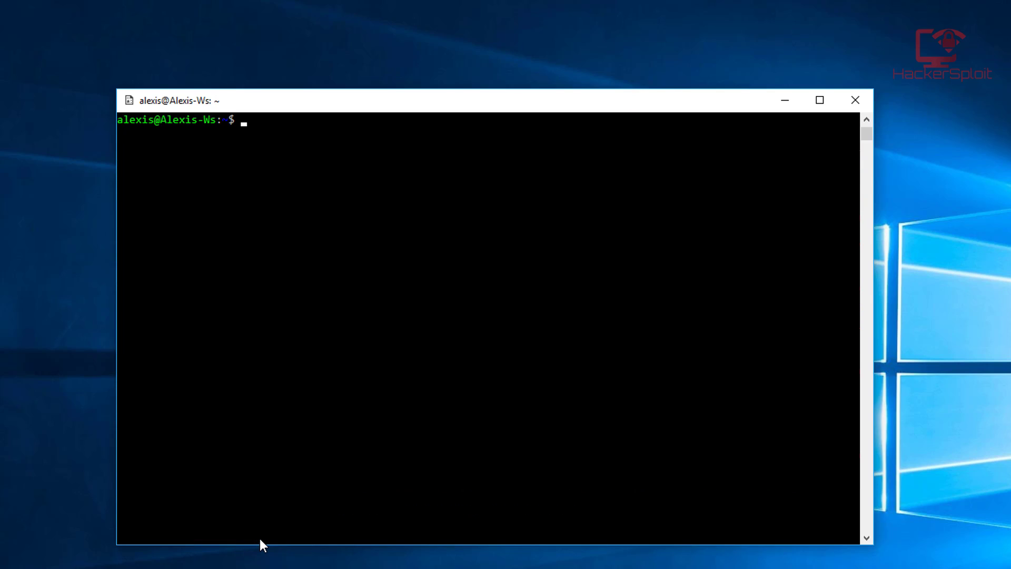
Start the XRDP server with sudo /etc/init.d/xrdp start so it listens on port 3390
text(servic)
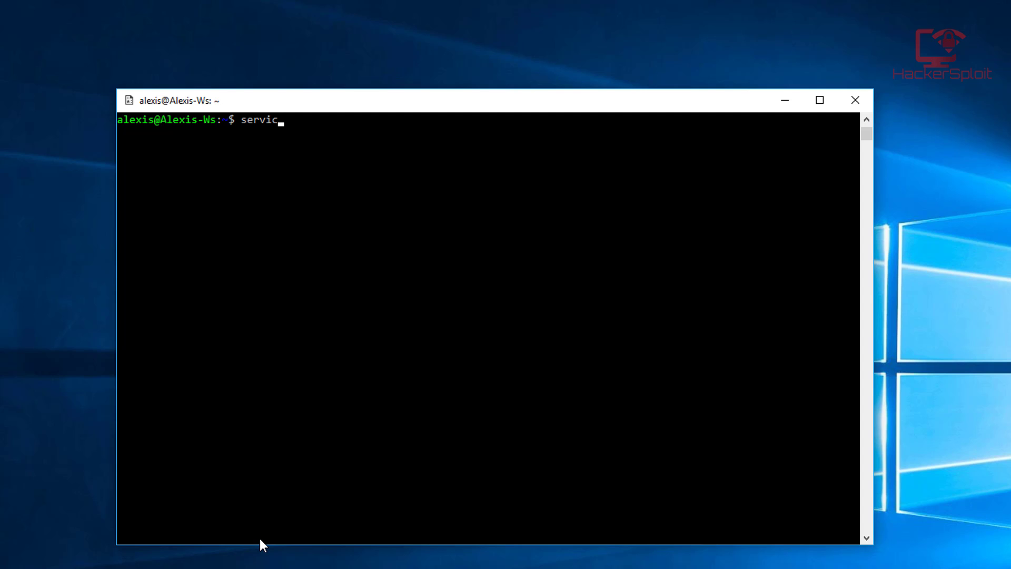
text(e xr)
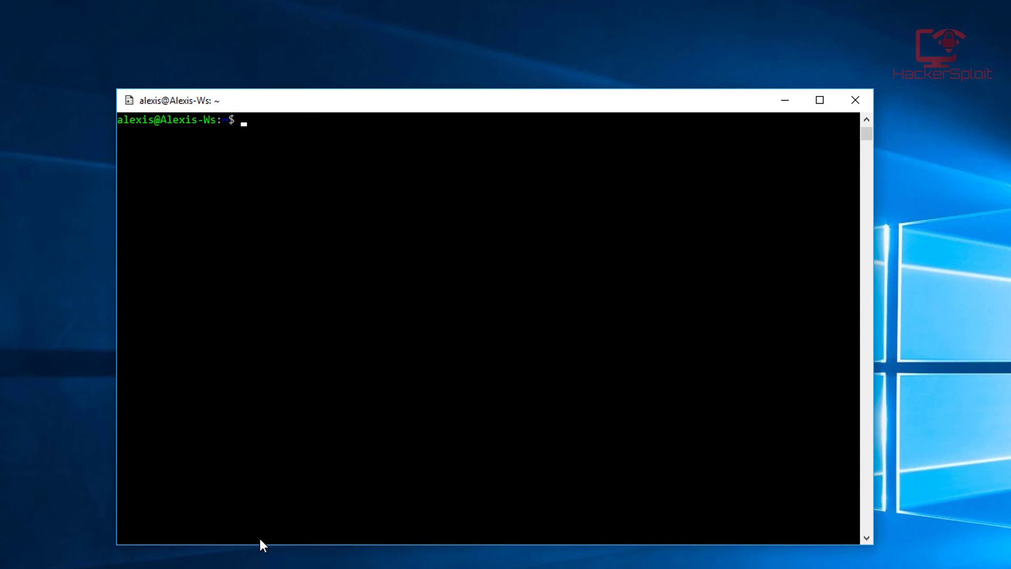
text(sudo)
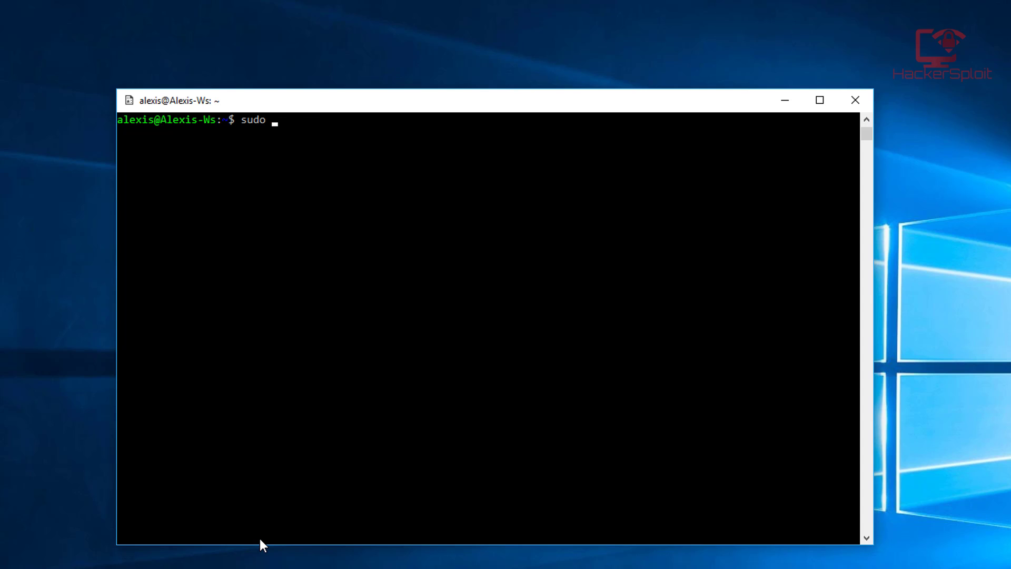
text(e)
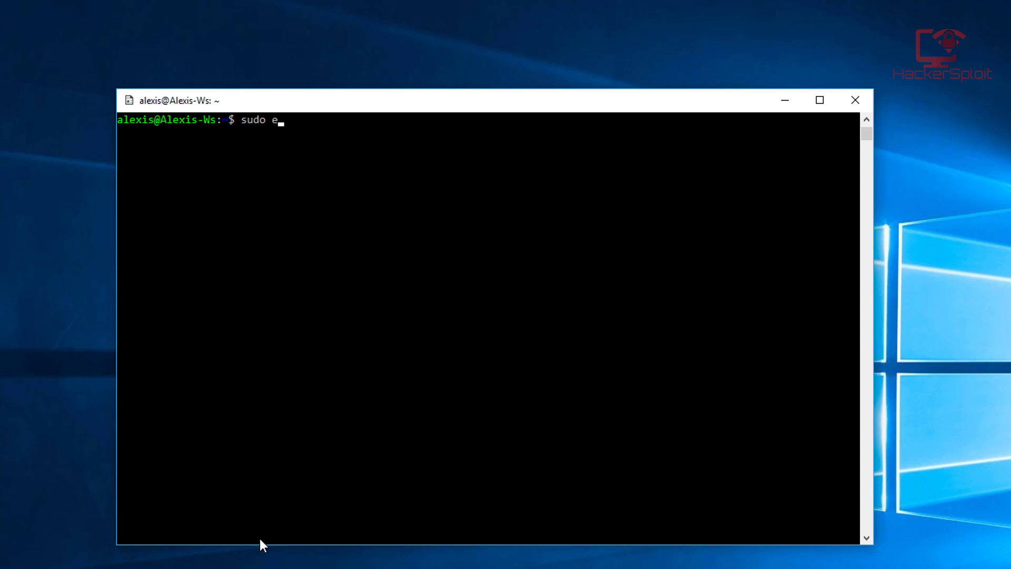
text(/)
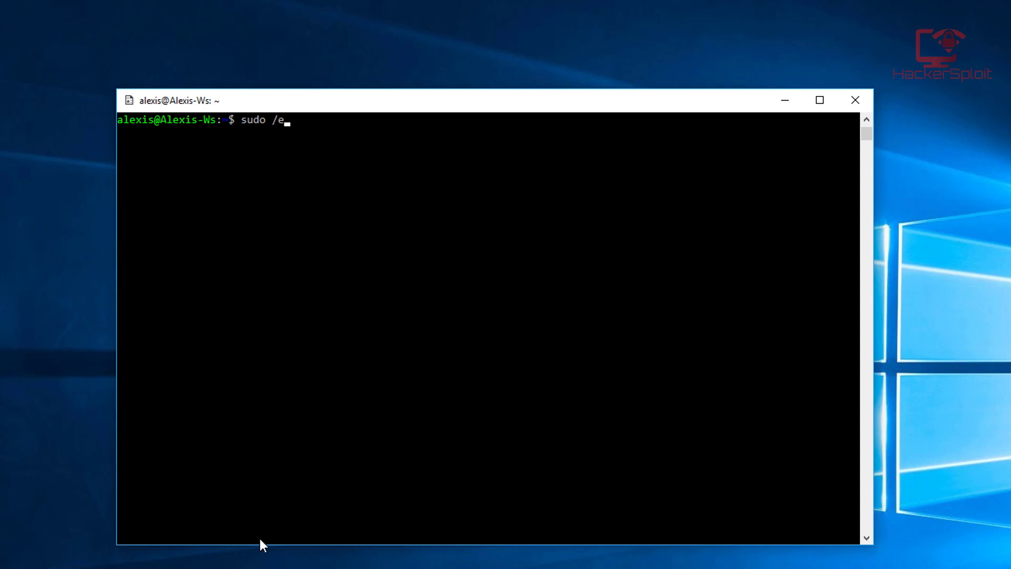
text(tc/)
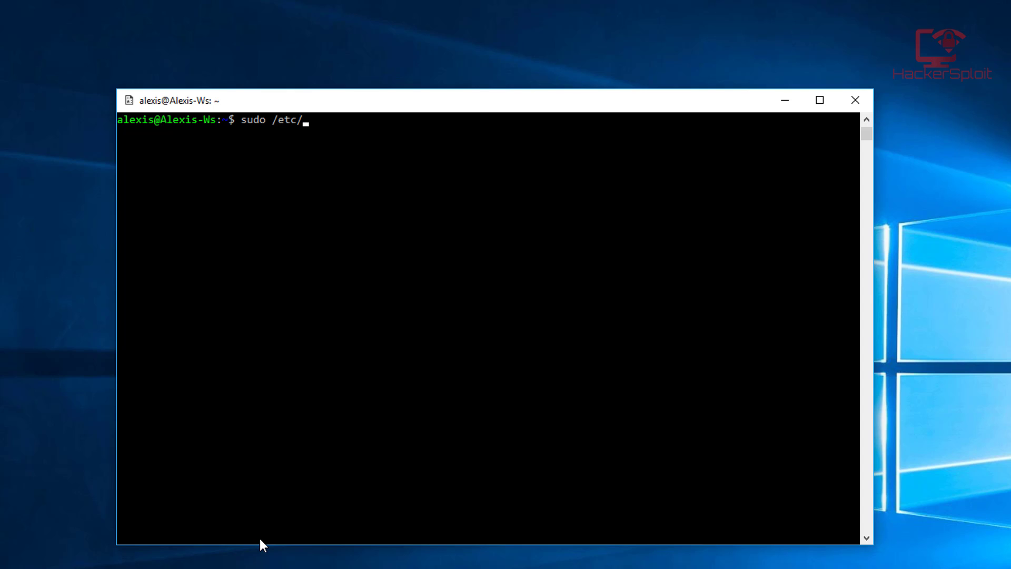
text(init.d)
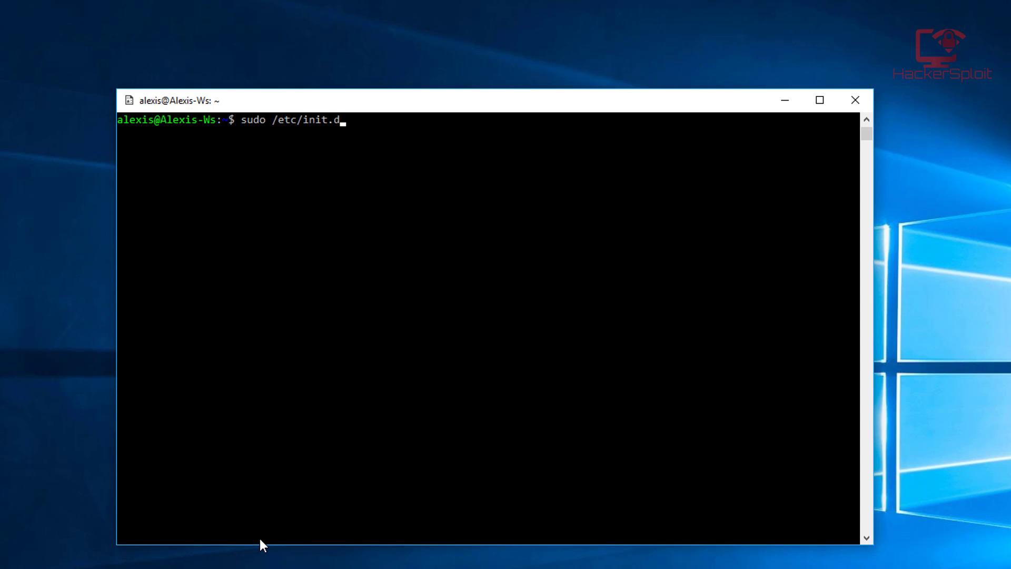
text(xr)
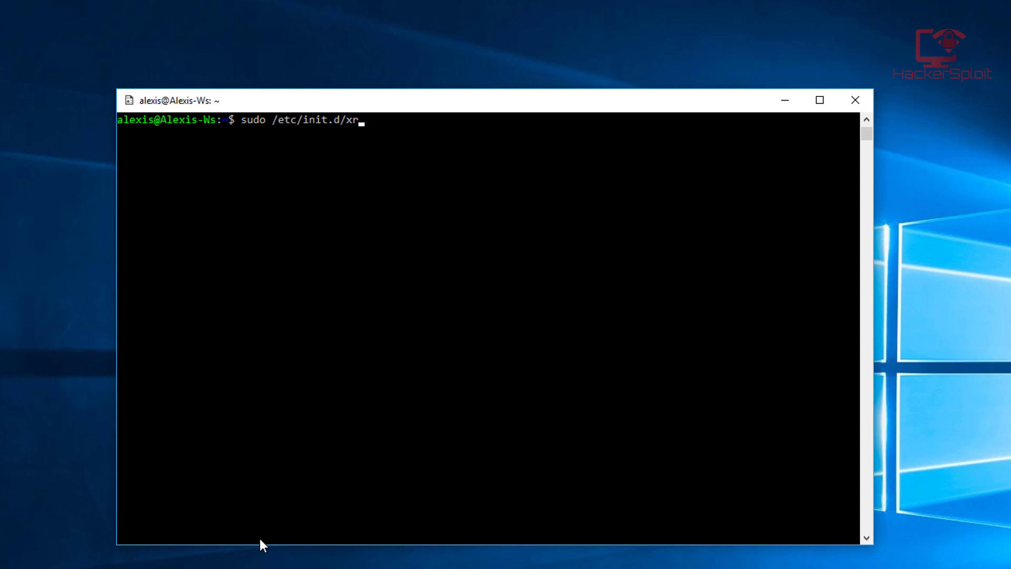
text(dp start)
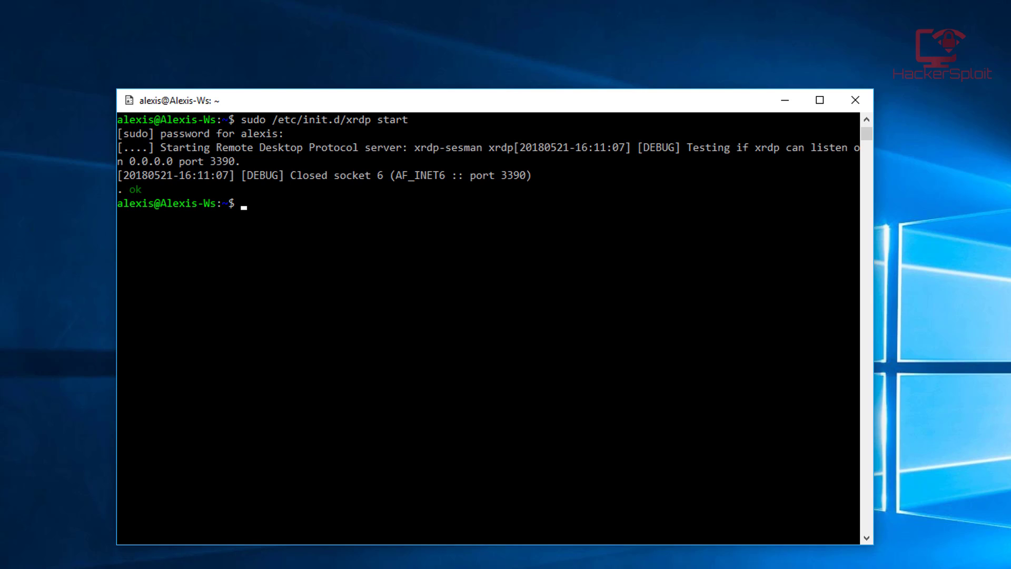
Launch Remote Desktop Connection and connect to 127.0.0.1:3390
text(remo)
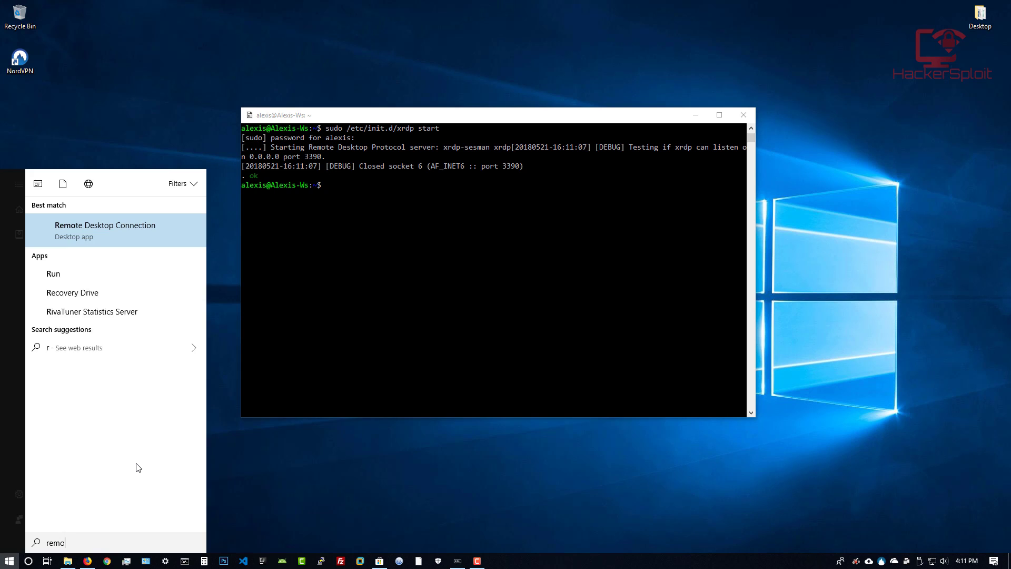
click(106, 229)
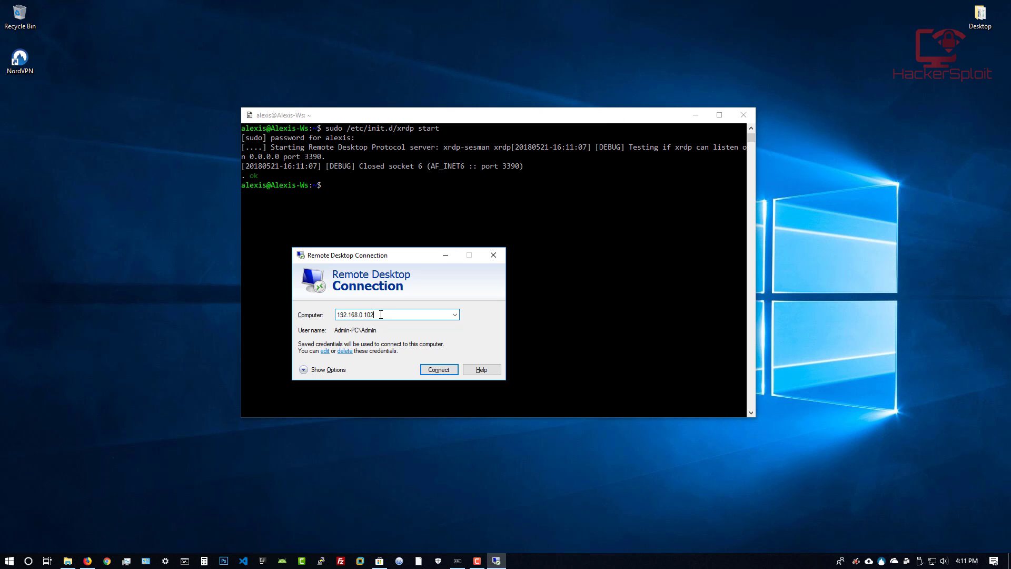
text(12)
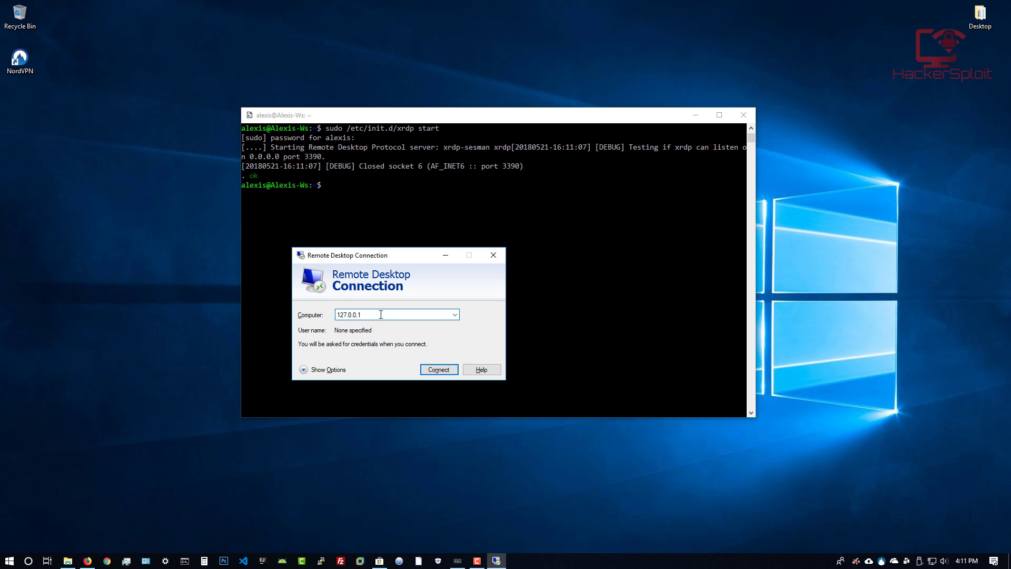
text(:3390)
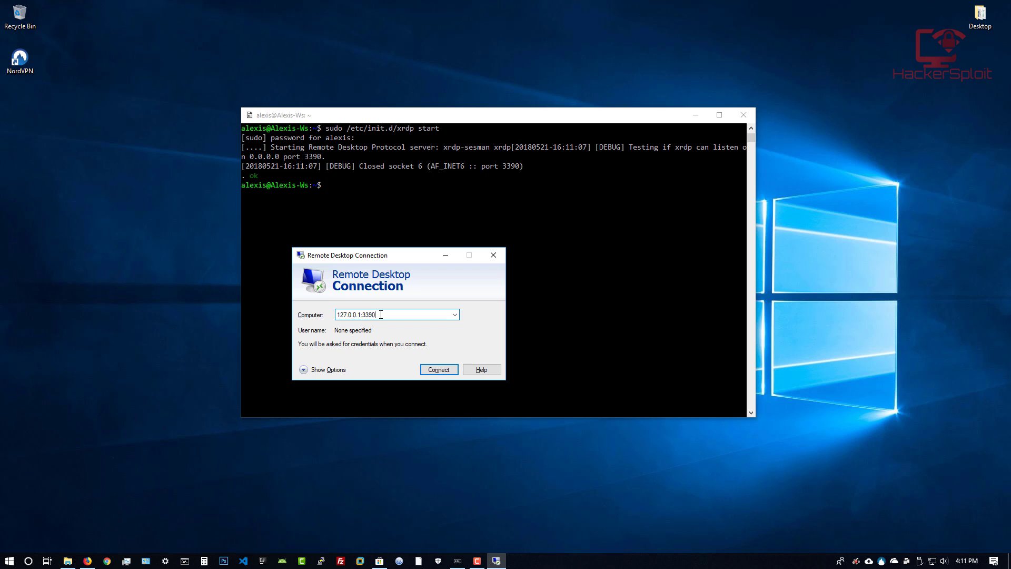
click(438, 369)
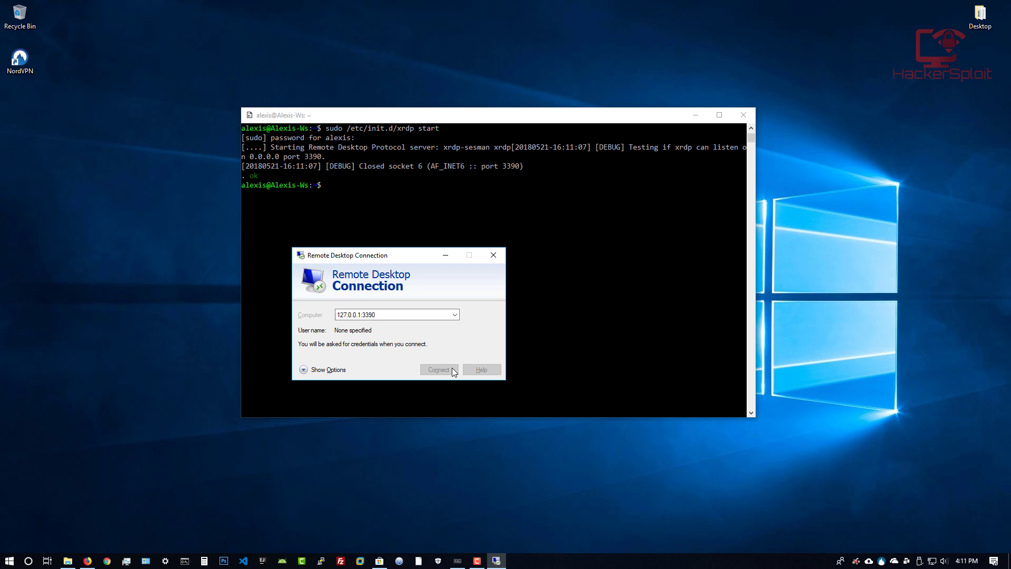
Accept the unverified-identity warning with 'Don't ask me again' ticked
click(438, 368)
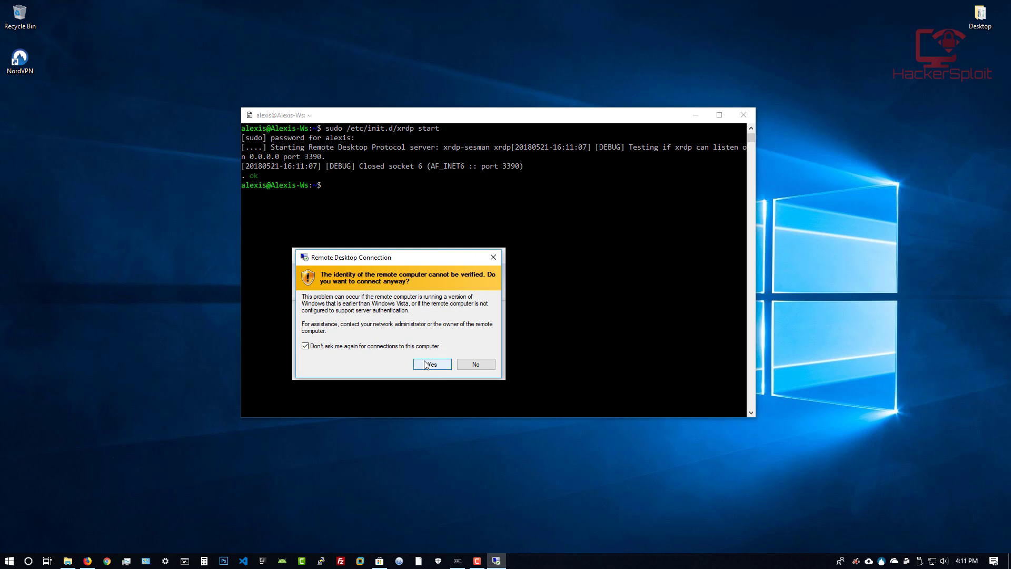
click(430, 365)
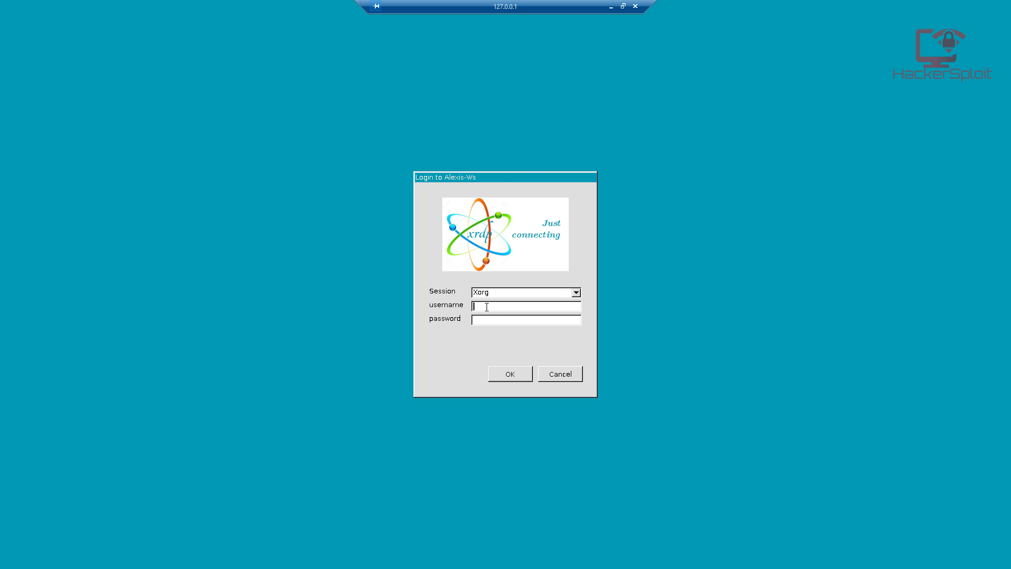
Sign in to the Xorg session as alexis with the account password
text(alexis)
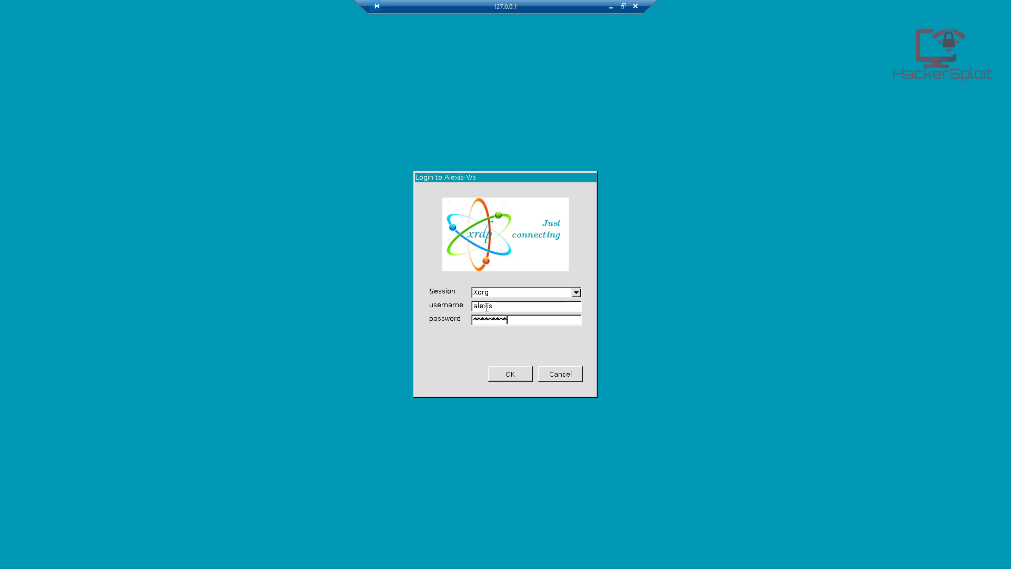
click(509, 373)
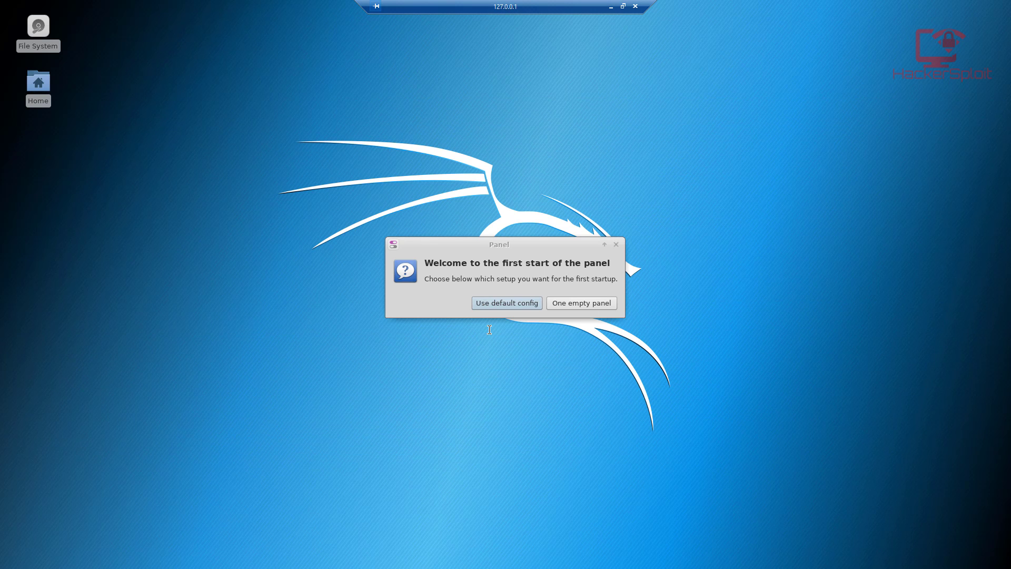
mouse_move(499, 325)
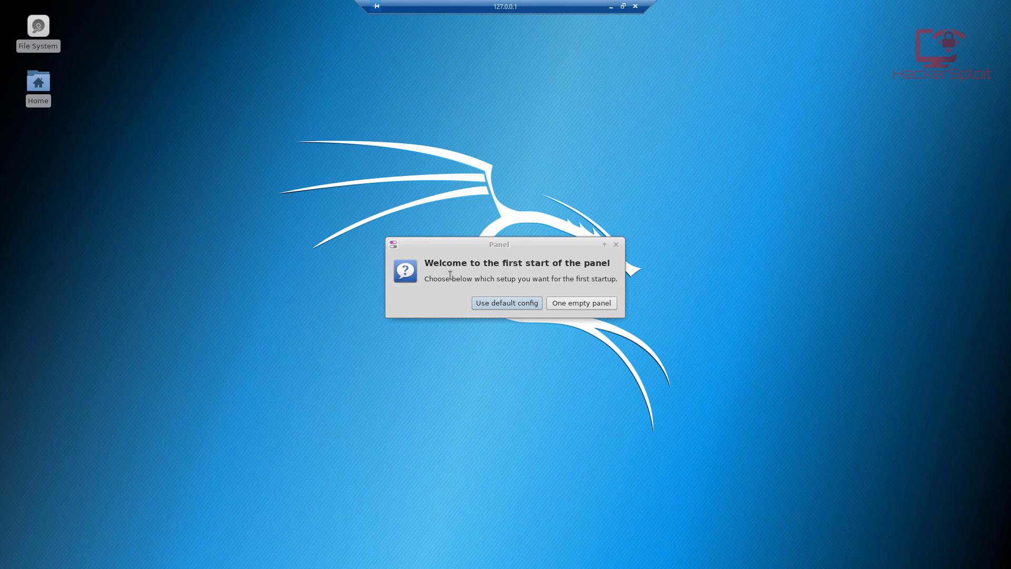
mouse_move(506, 303)
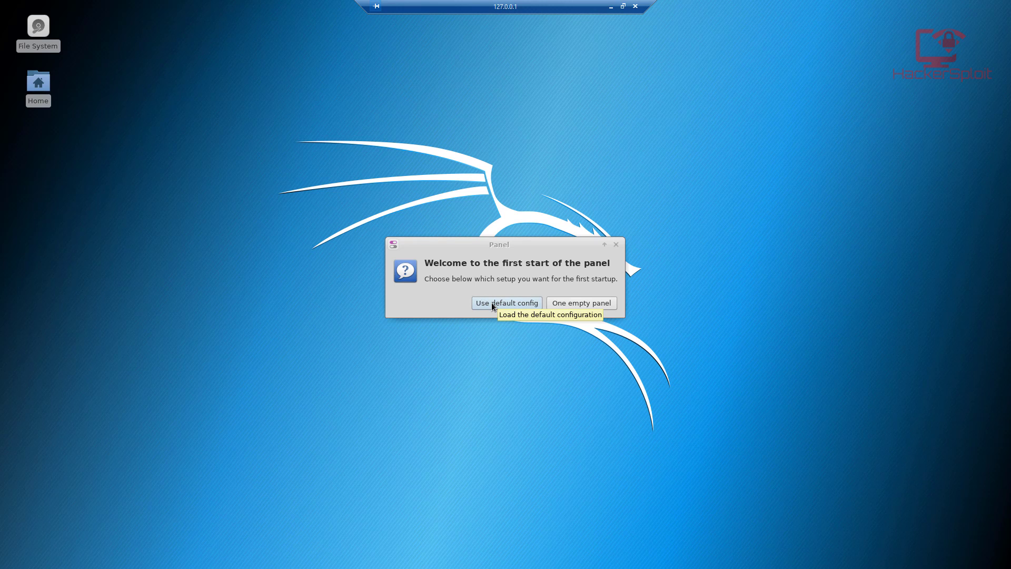
Choose 'Use default config' in the panel first-start dialog
click(507, 302)
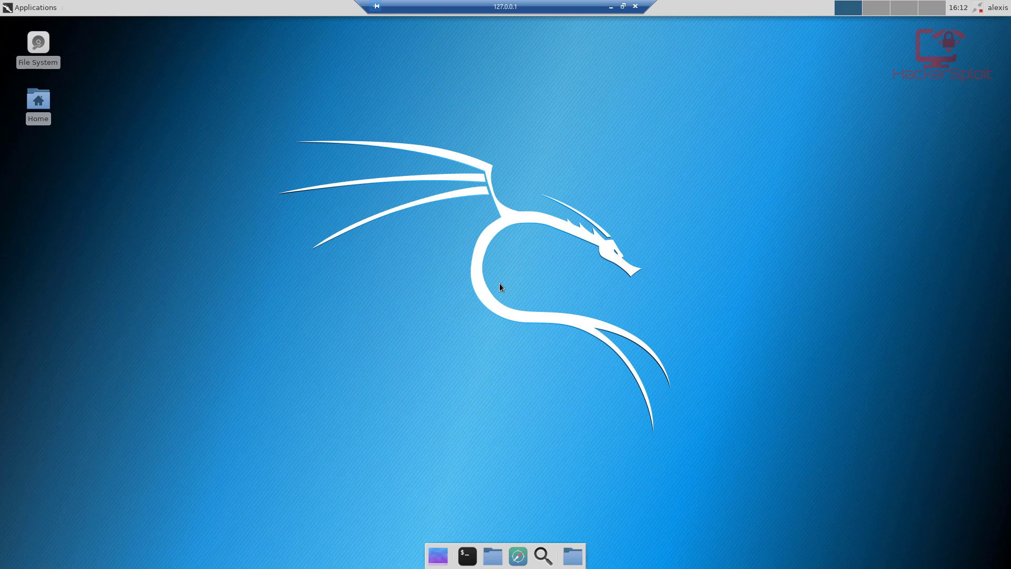
mouse_move(498, 285)
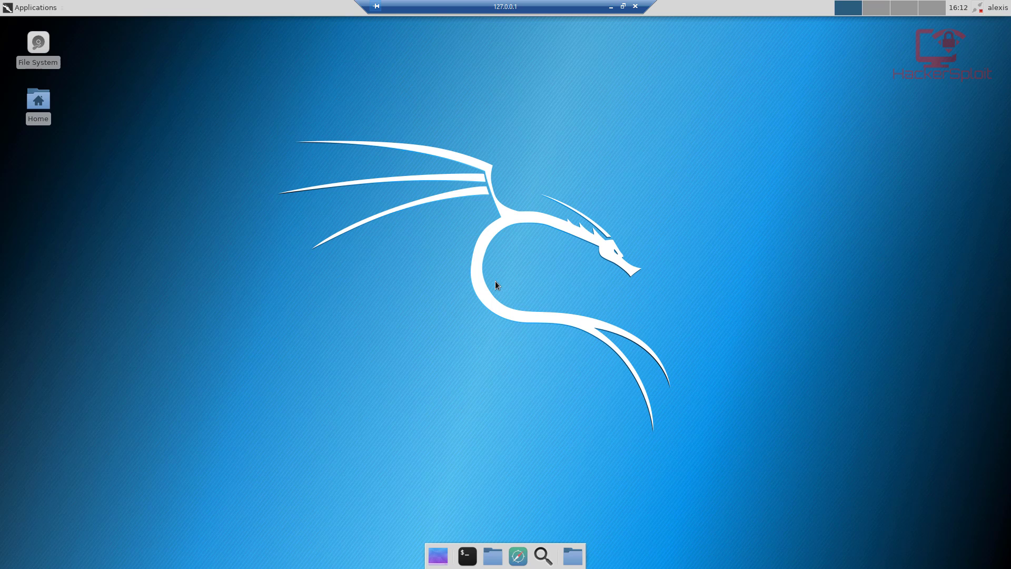
mouse_move(443, 291)
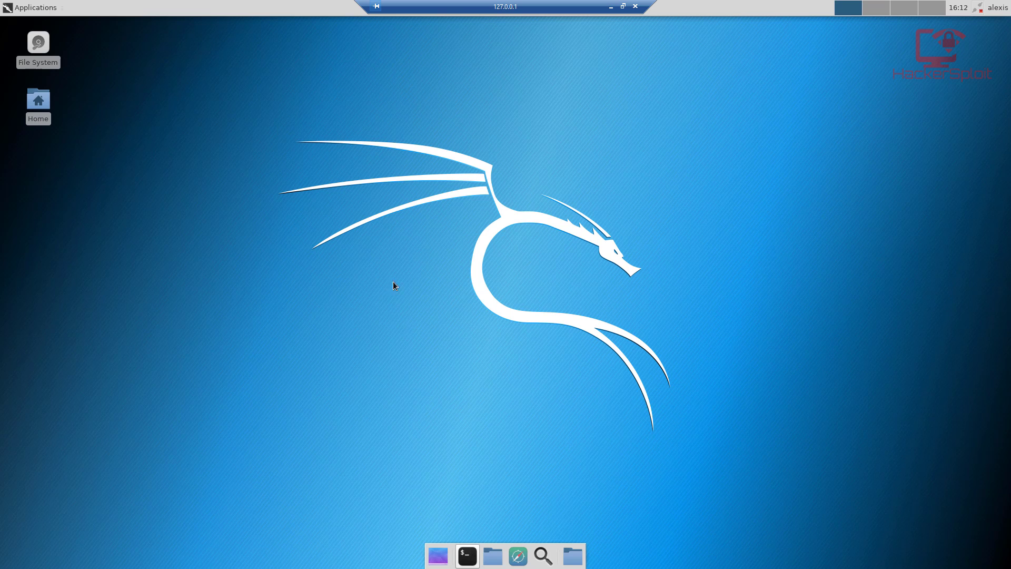
Open a terminal window from the Terminal Emulator launcher in the dock
click(467, 555)
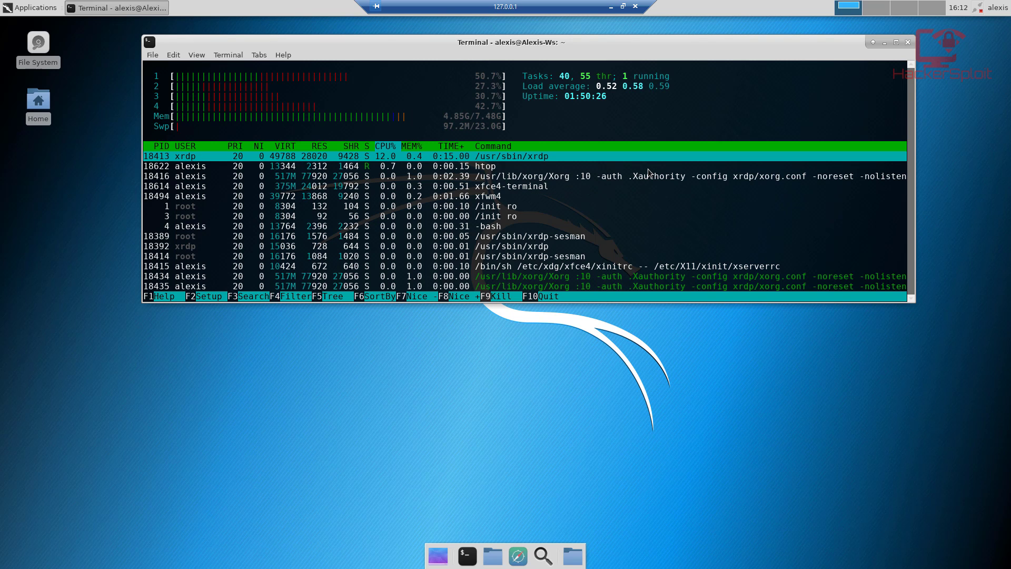
mouse_move(398, 133)
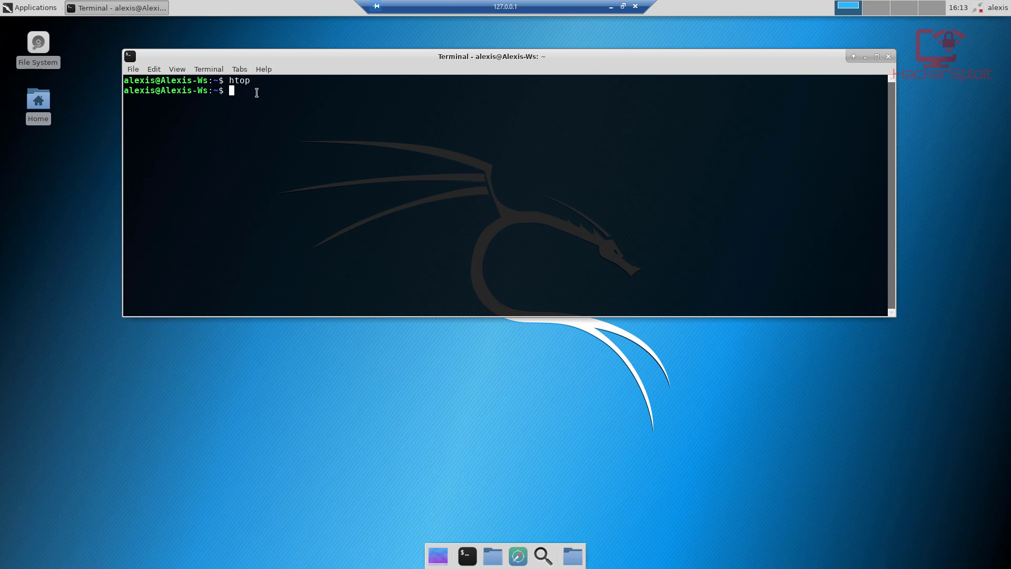
Run nmap, which reports command not found, then clear the terminal
text(nmap)
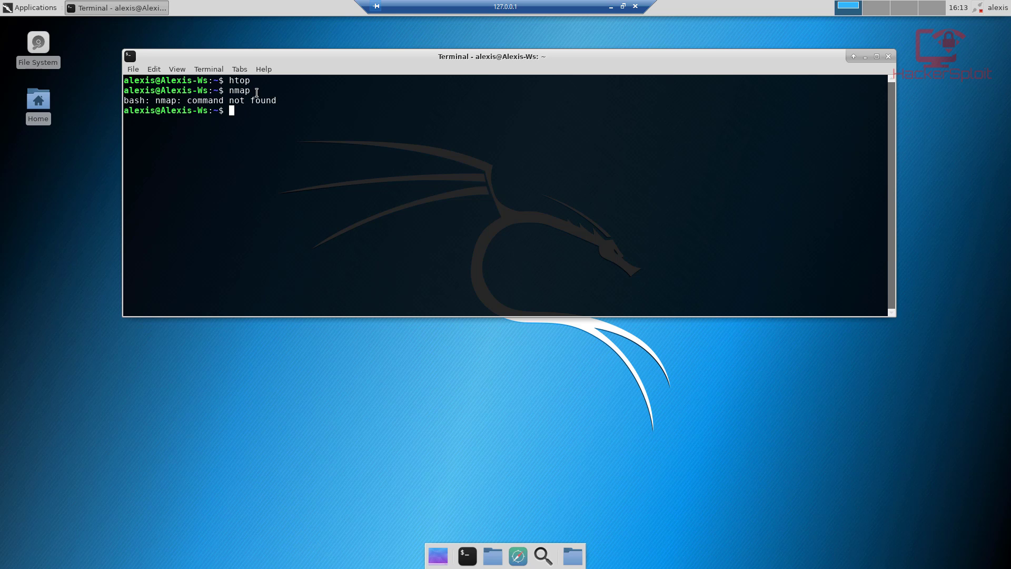
text(clear)
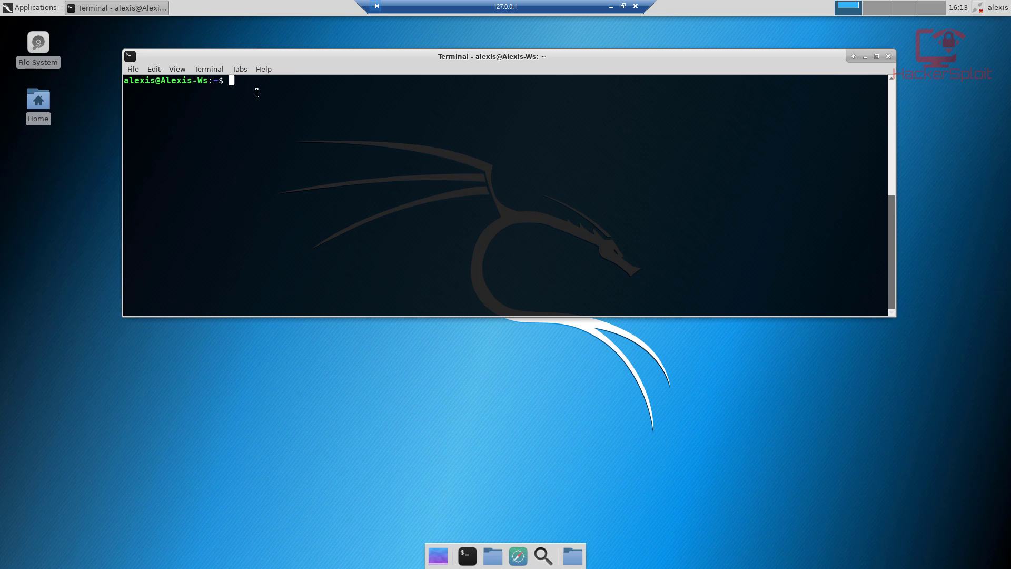
mouse_move(326, 94)
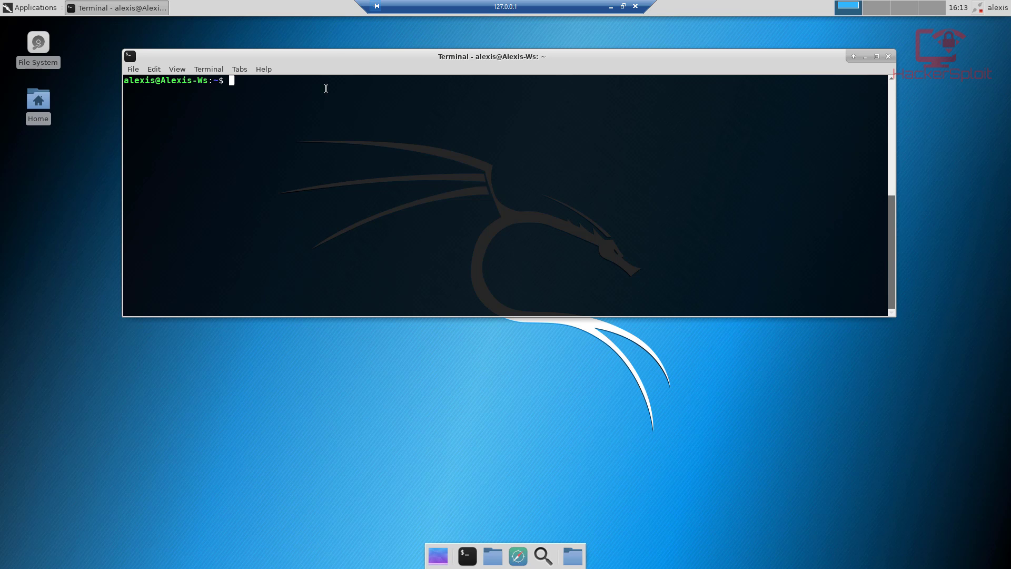
mouse_move(579, 52)
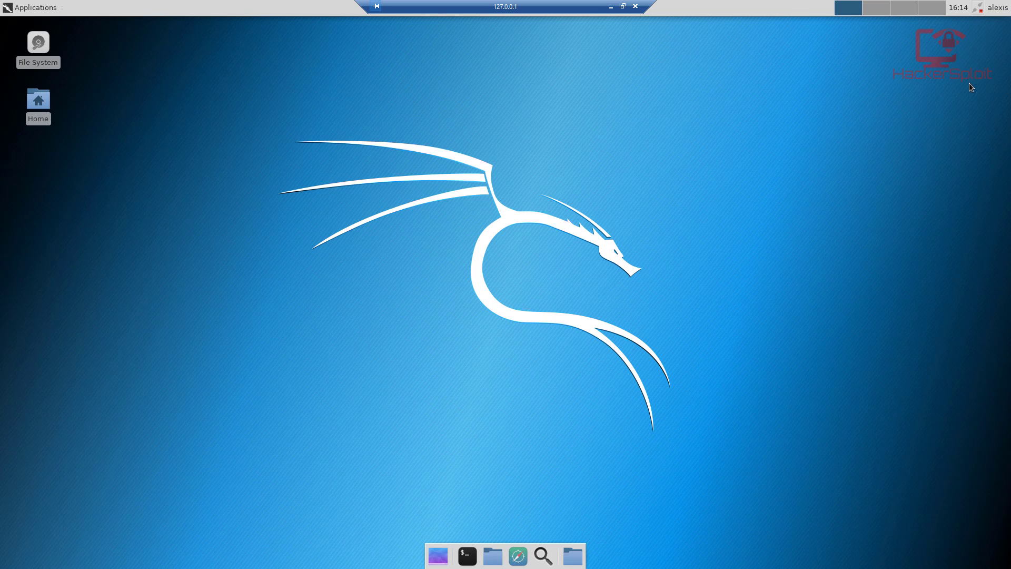
Log out of the XFCE session from the user menu in the top panel
click(1000, 7)
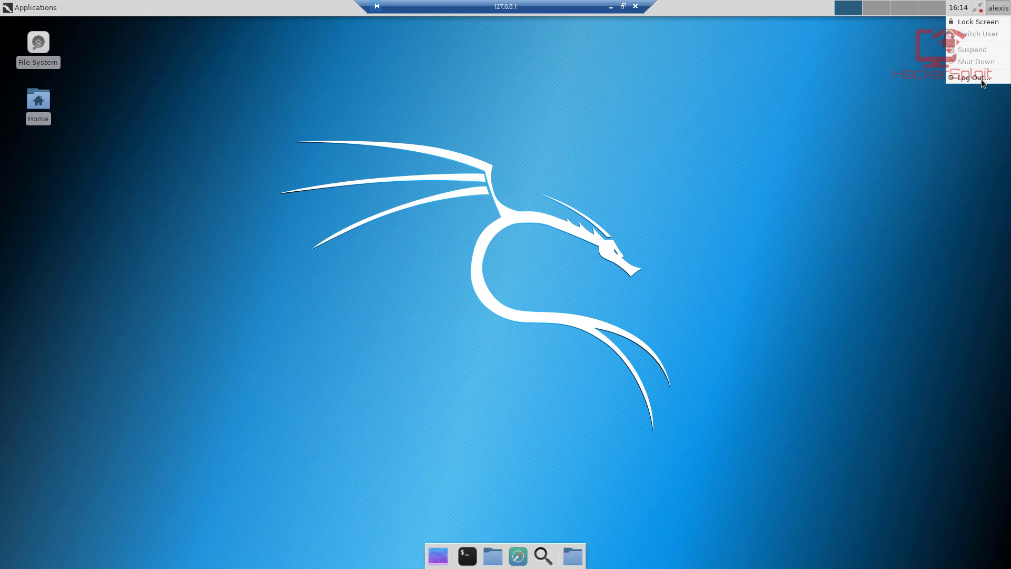
click(969, 77)
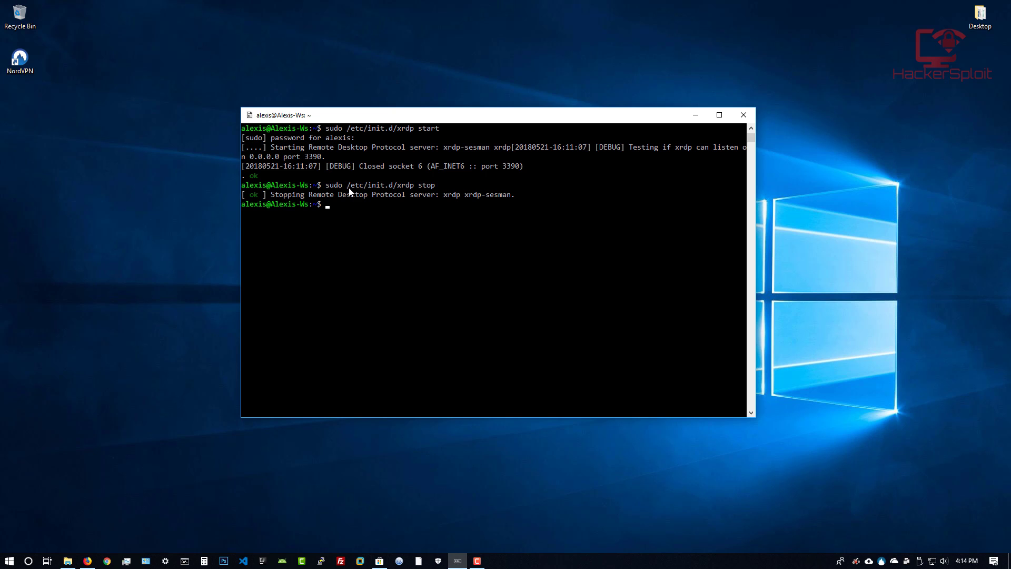
List the home folder with ls, showing Desktop, Documents, thinclient_drives and xfce4.sh
text(ls)
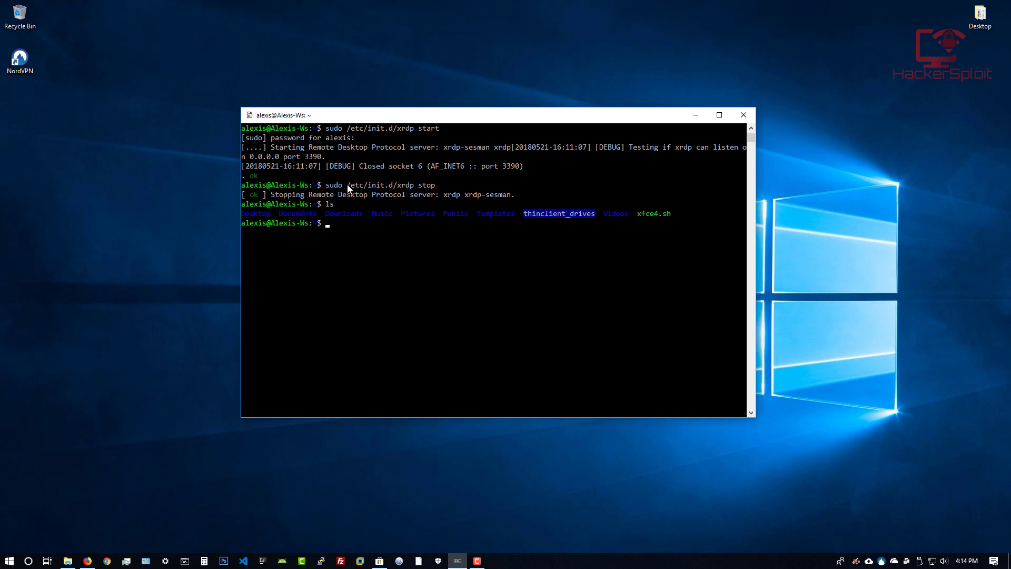
mouse_move(424, 288)
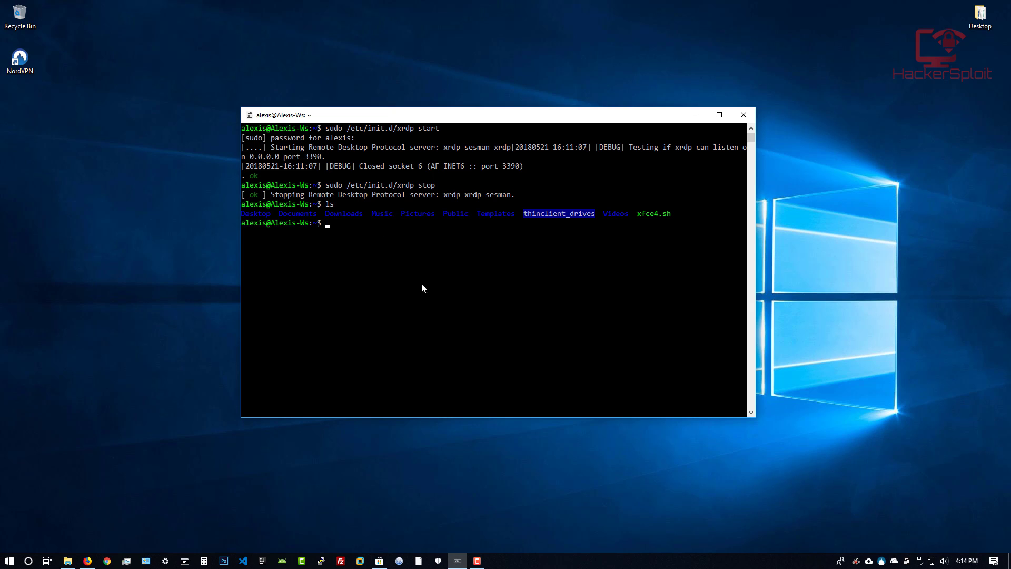